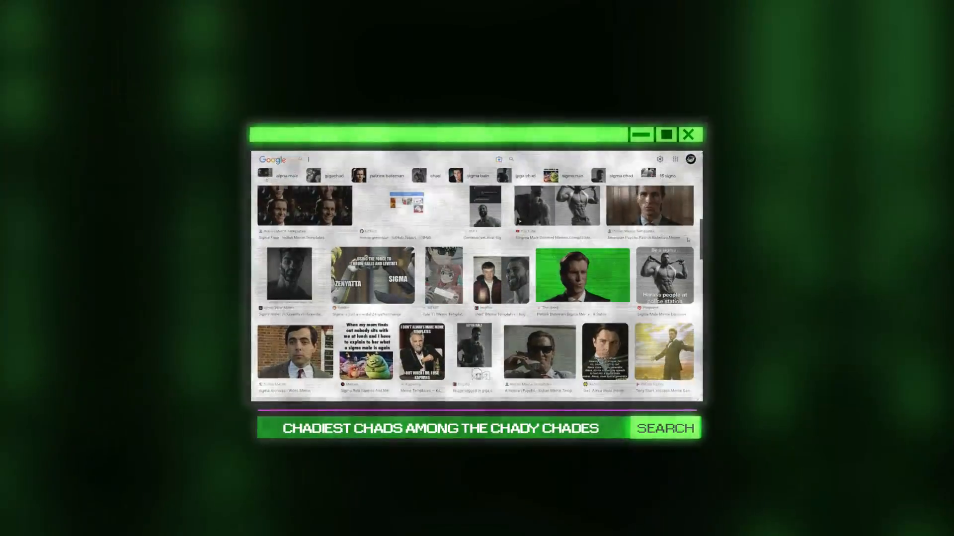
Step: Expand the phonk audio layer's twirl-downs until its Waveform is displayed in the timeline
scroll("down", 3)
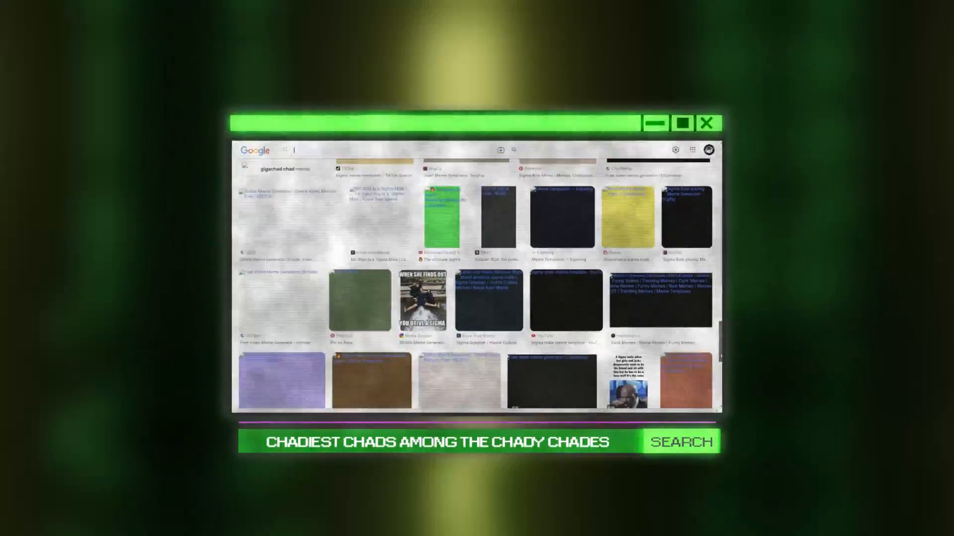
scroll("down", 3)
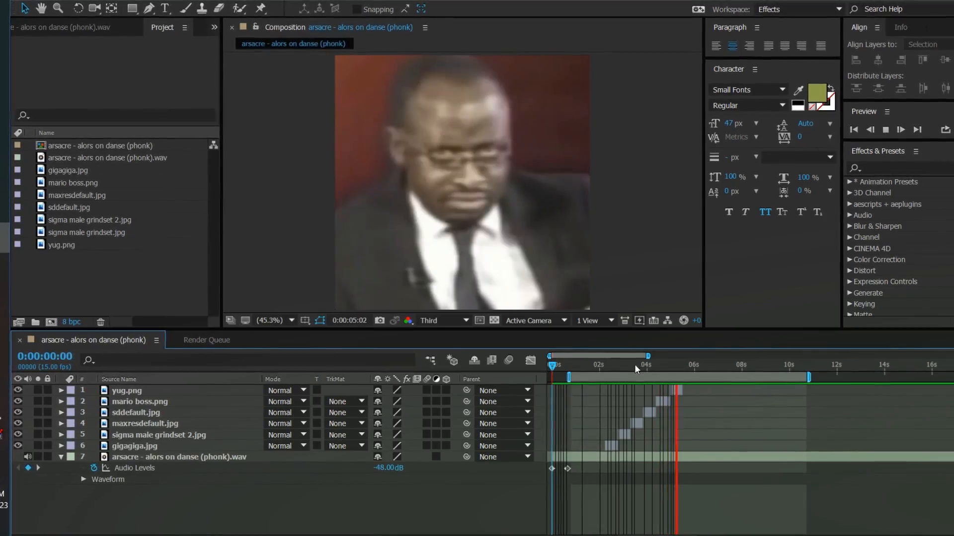
left_click(608, 365)
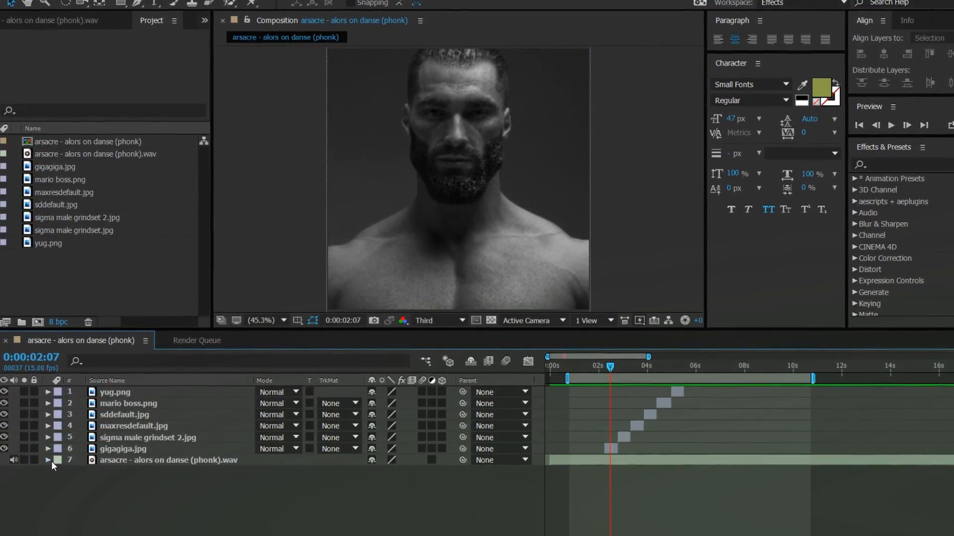
left_click(49, 460)
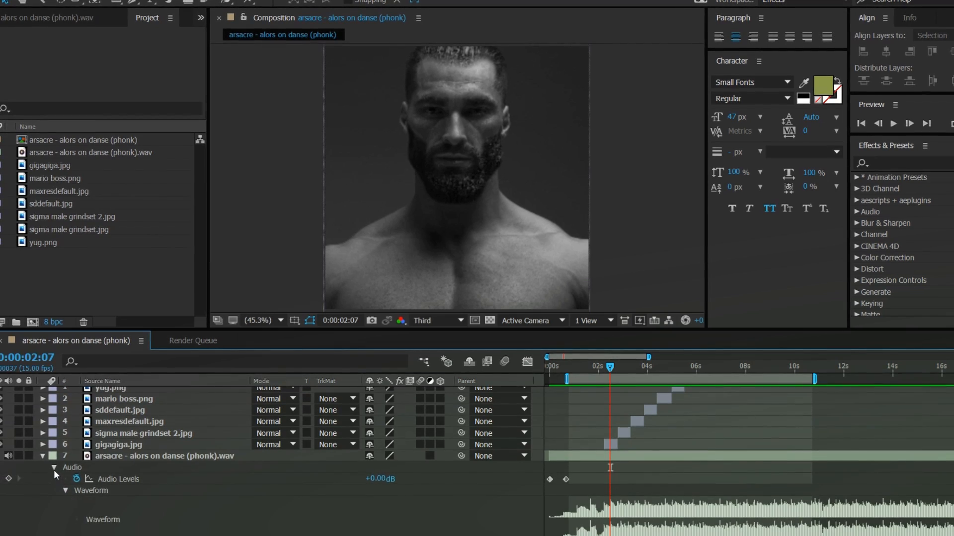
left_click(54, 467)
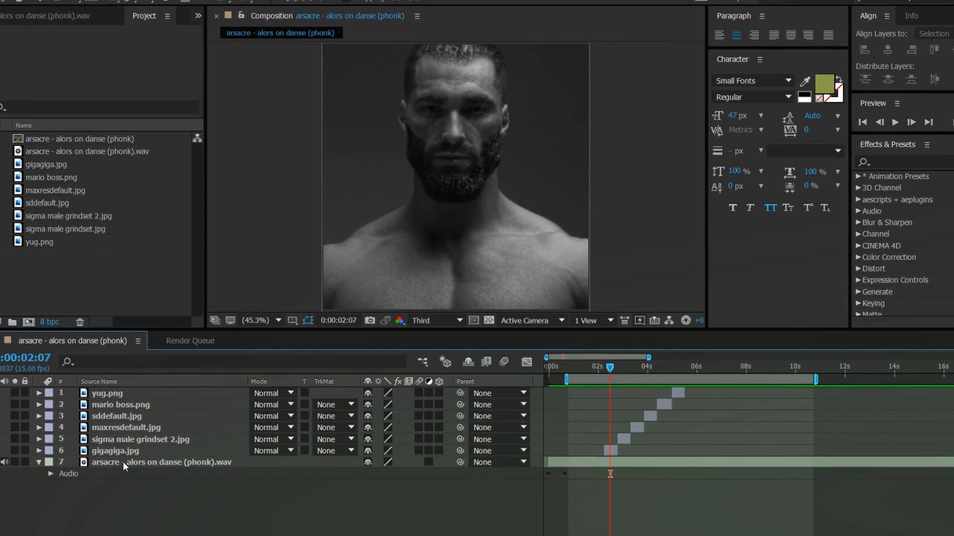
left_click(49, 474)
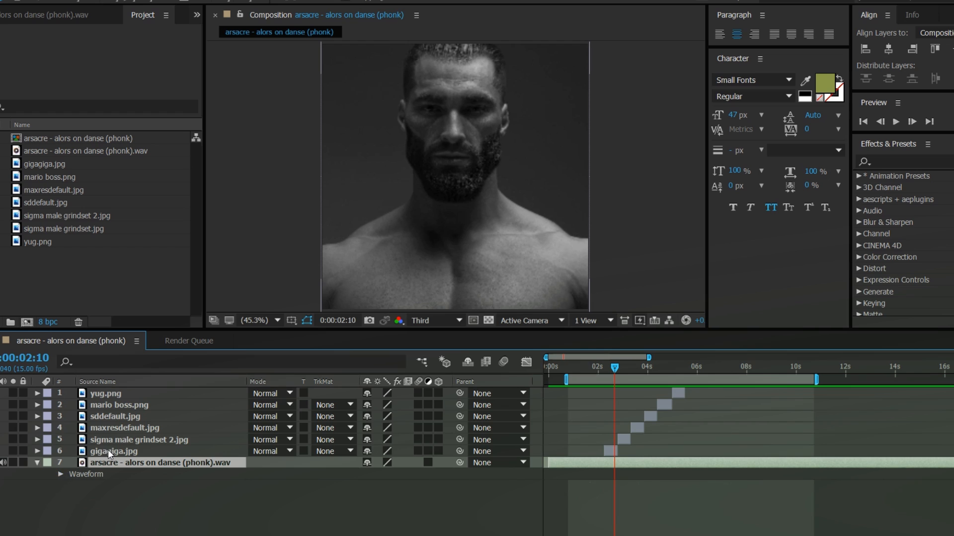
Step: Pre-compose gigagiga.jpg and sigma male grindset 2.jpg as nested compositions 1 and 2
right_click(114, 451)
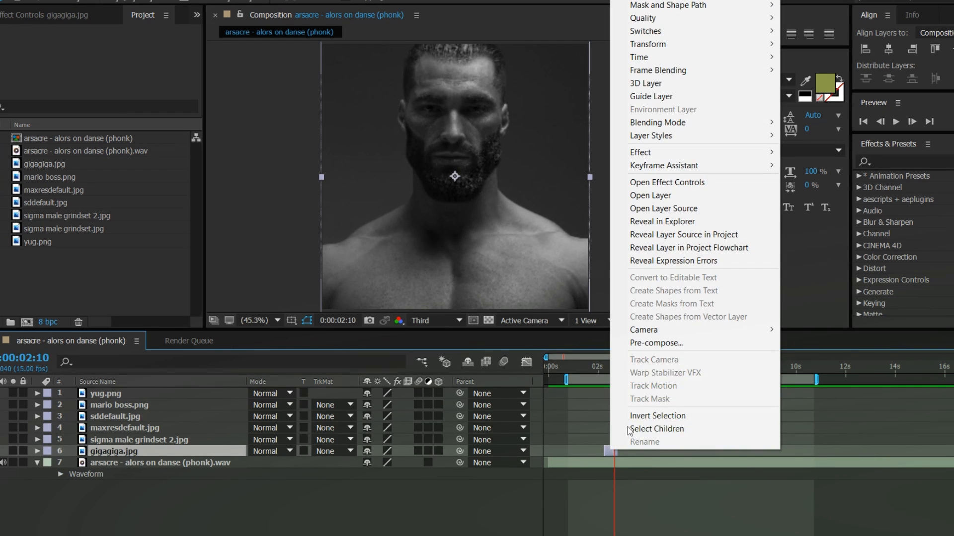
left_click(656, 343)
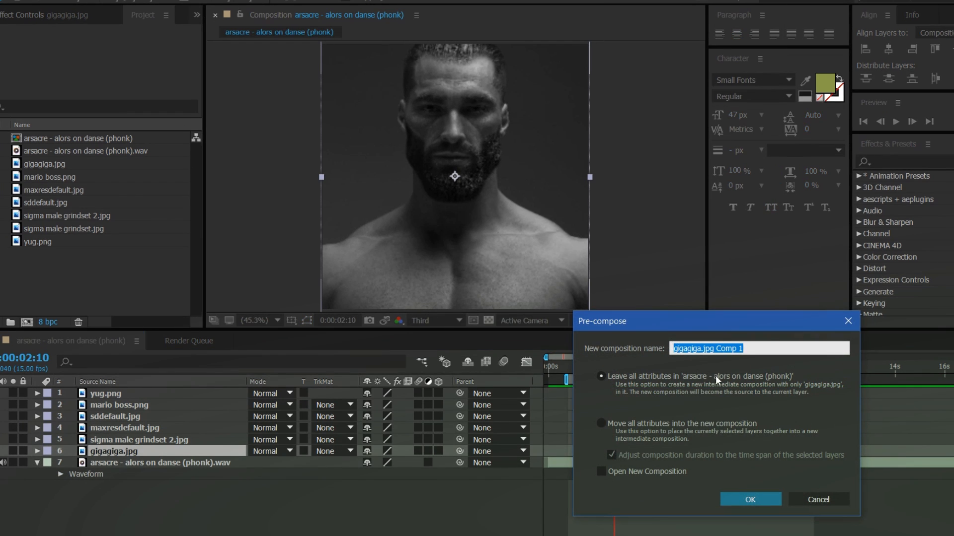
left_click(749, 500)
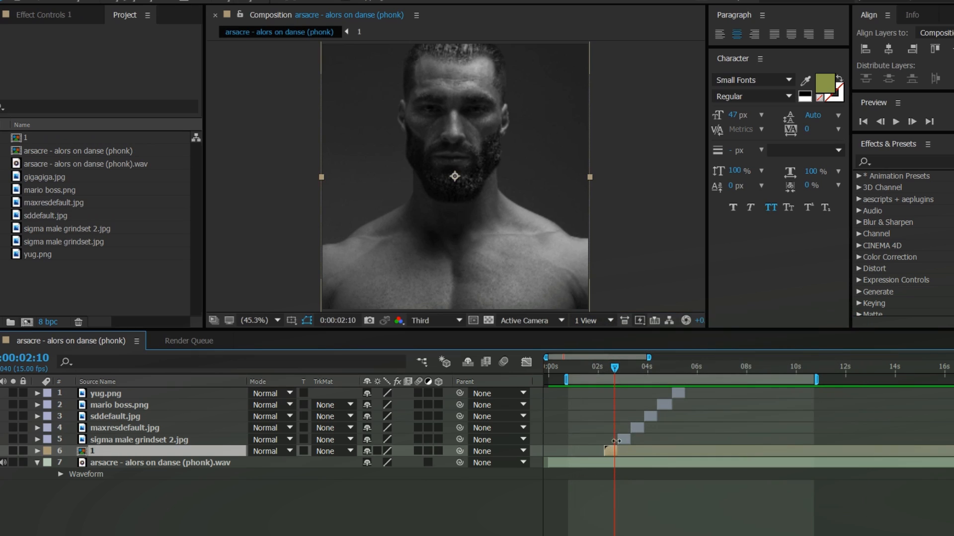
right_click(617, 440)
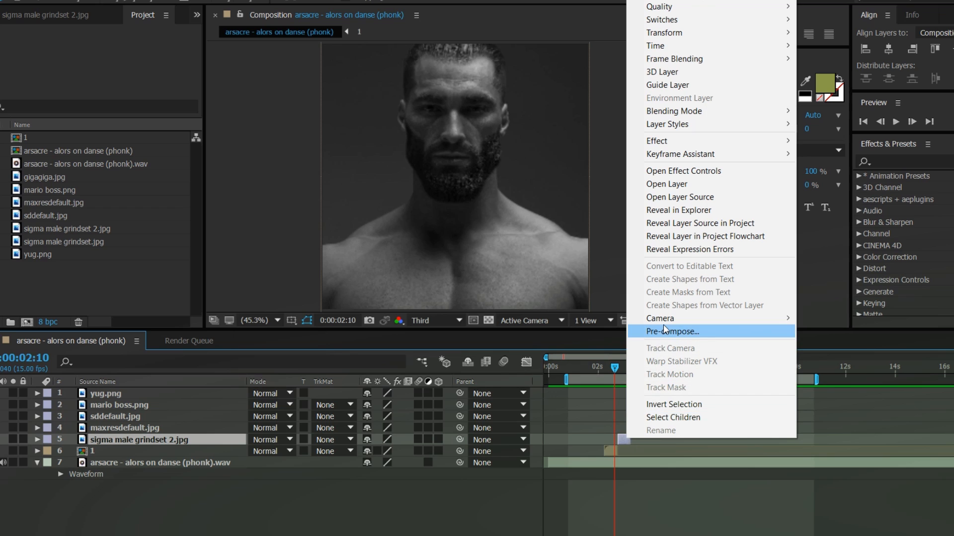
left_click(672, 331)
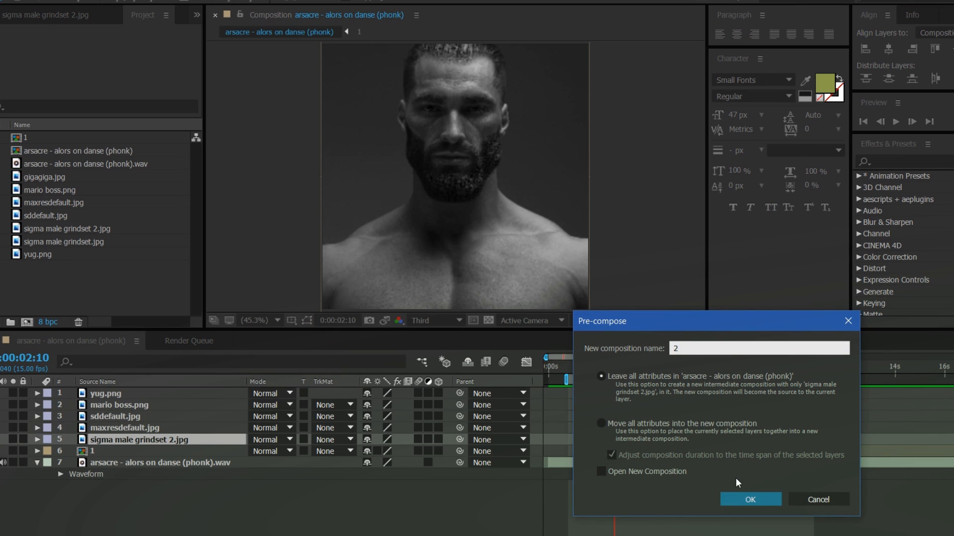
left_click(749, 500)
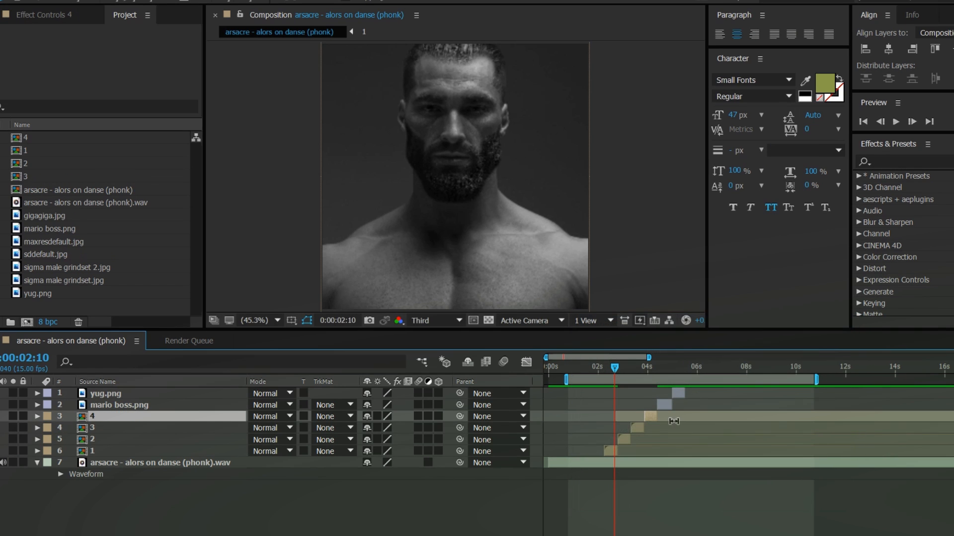
Step: Pre-compose mario boss.png and yug.png into their own numbered nested compositions
right_click(118, 404)
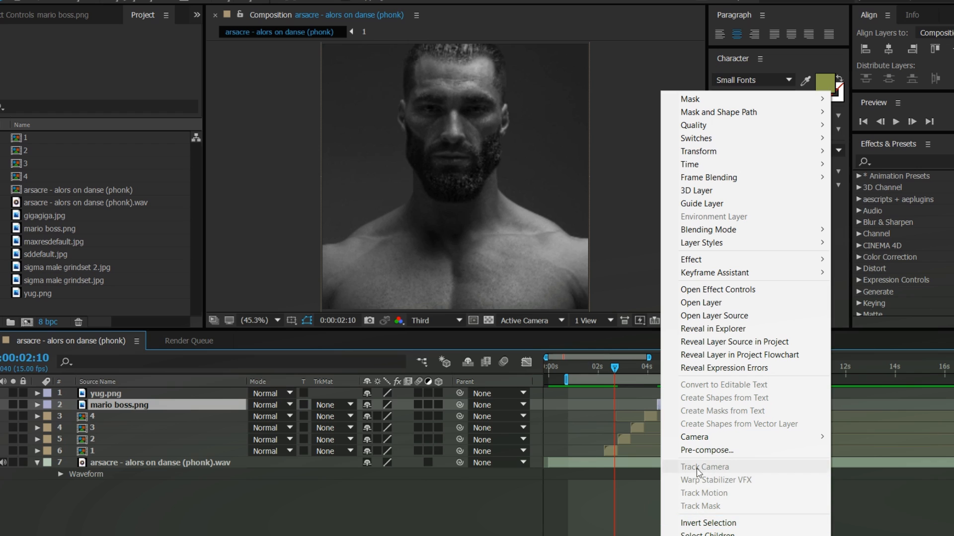
left_click(706, 450)
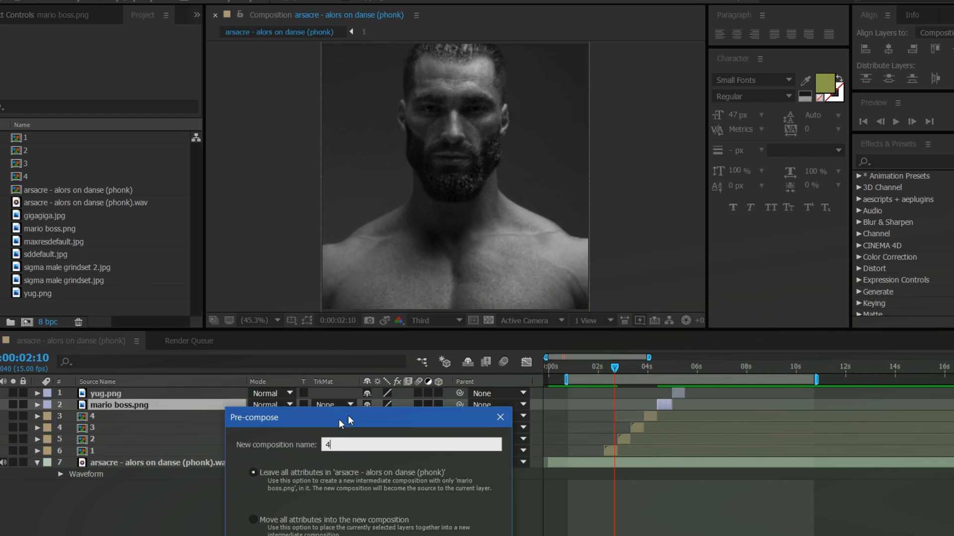
left_click_drag(347, 423, 432, 391)
type("7")
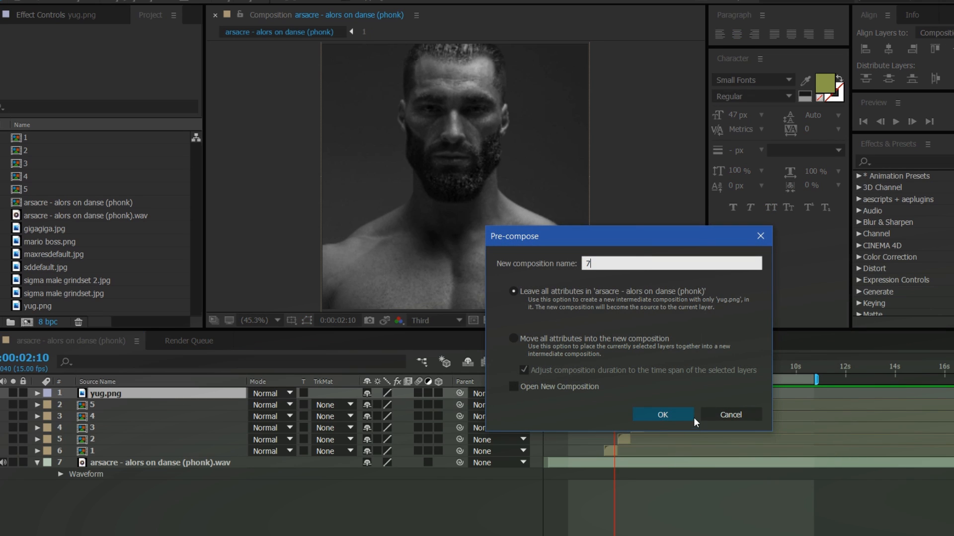
left_click(663, 414)
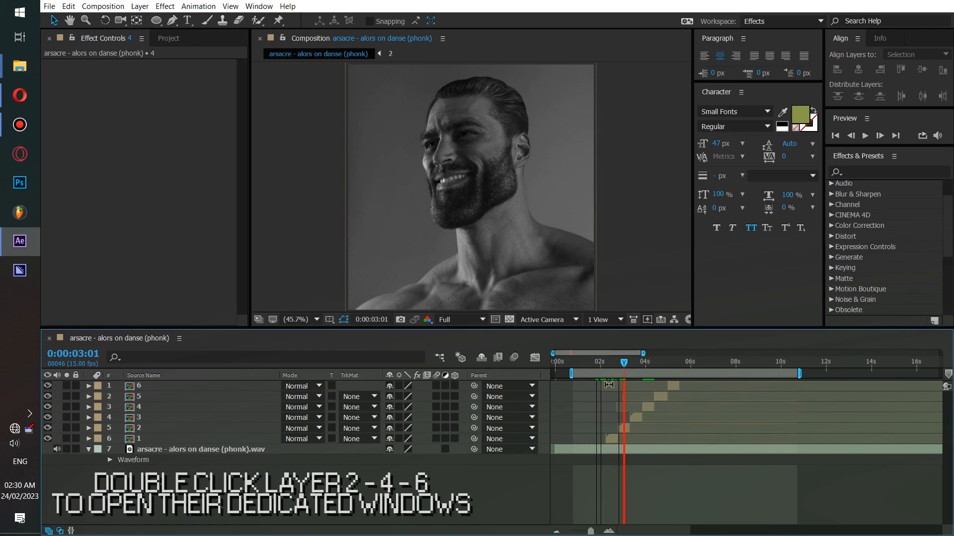
Step: Open nested composition 2 in its own timeline tab for editing
left_click(140, 428)
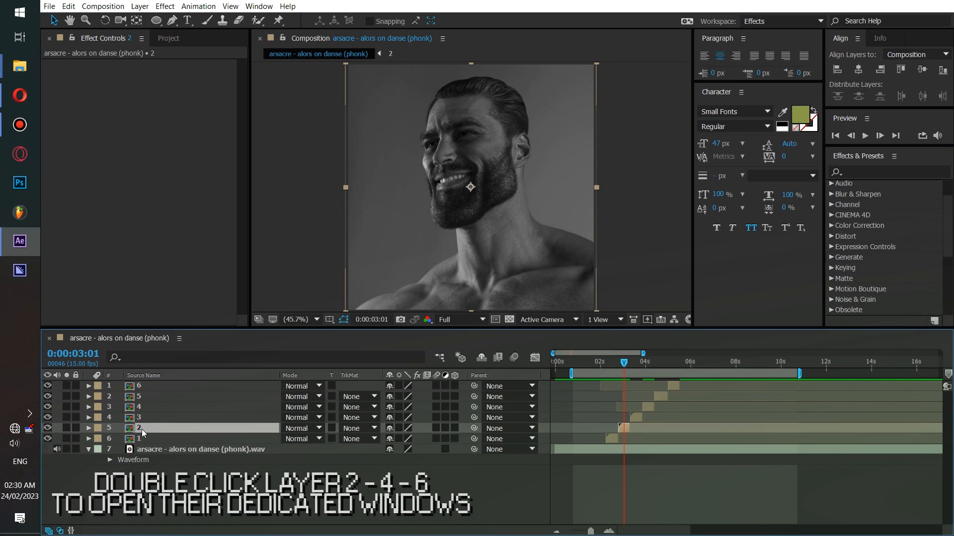
double_click(139, 428)
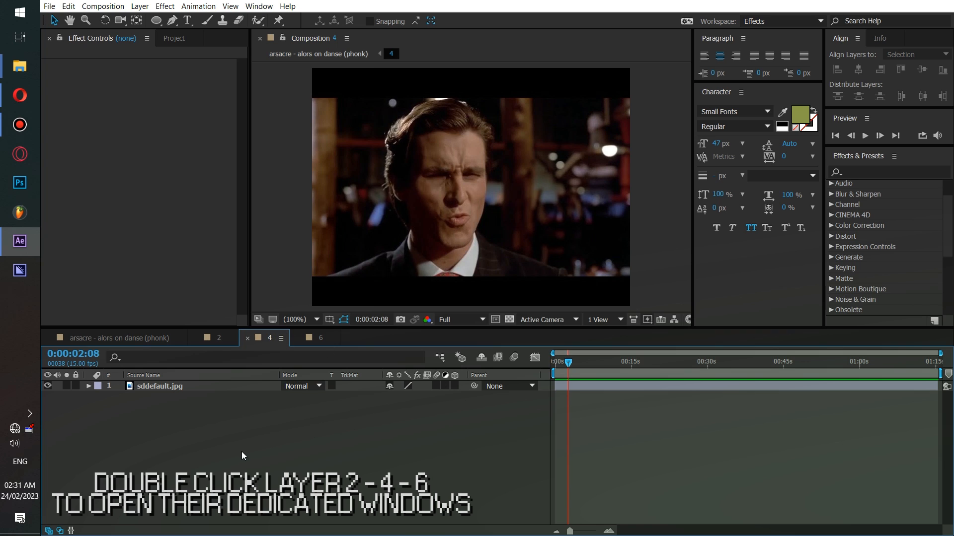
Step: Draw an orange, 0 px-stroke ellipse over one eye and Alt-drag a duplicate onto the other
left_click(156, 21)
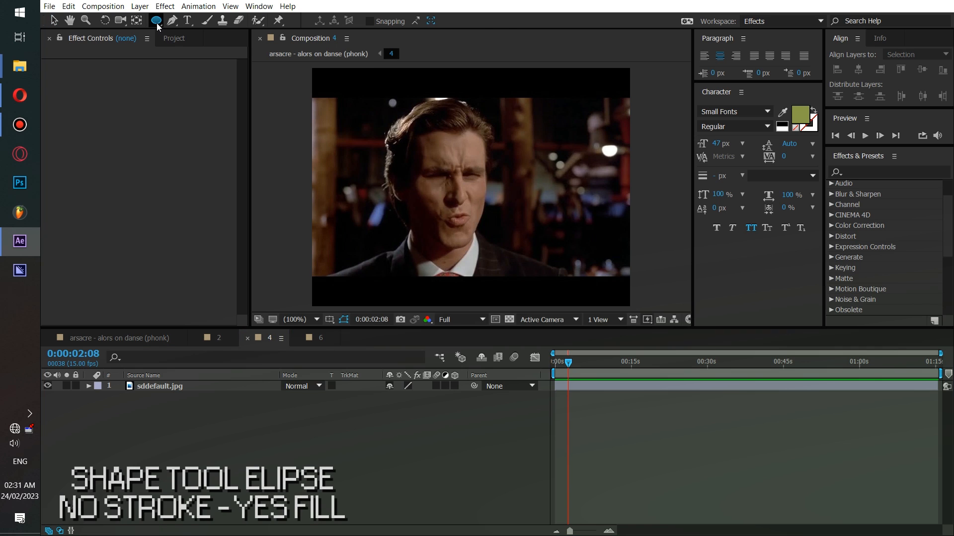
left_click(156, 21)
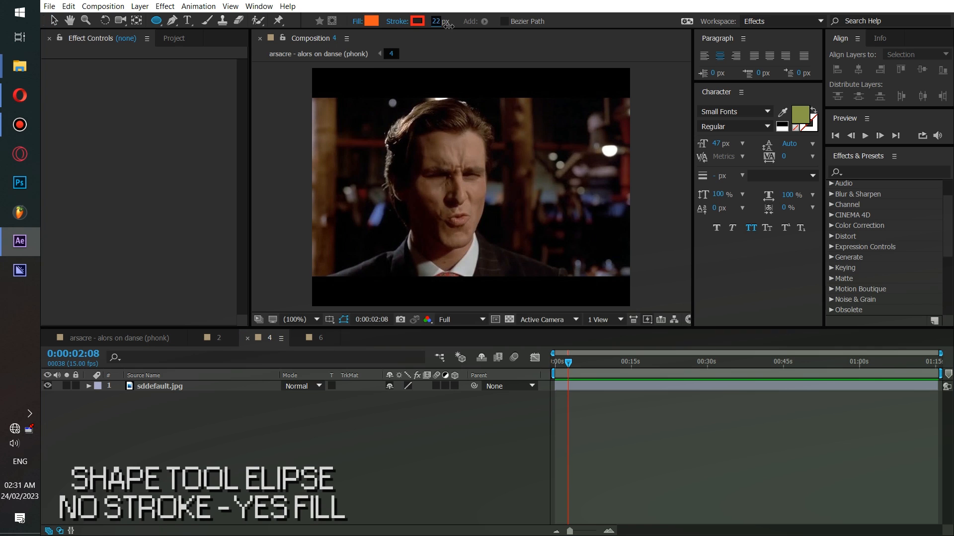
left_click(371, 21)
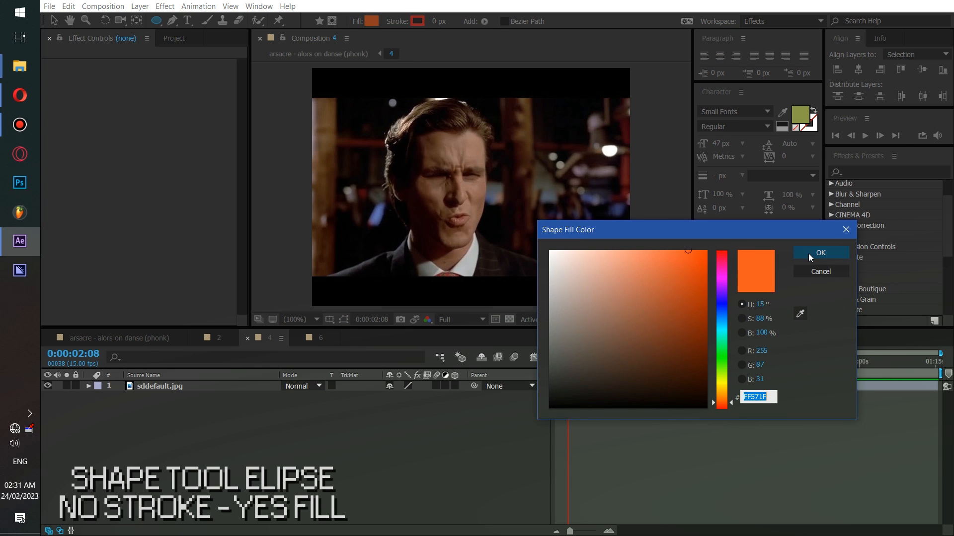
left_click(819, 253)
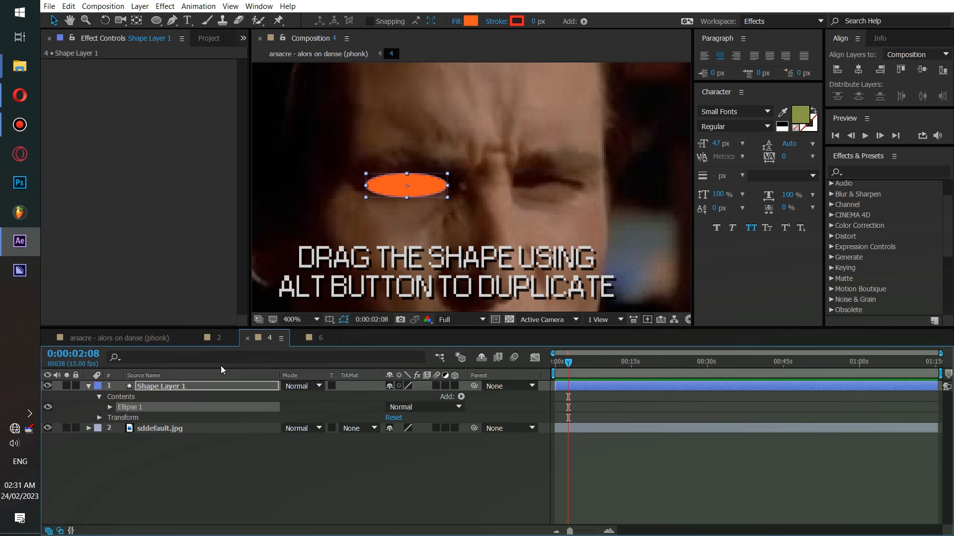
left_click_drag(406, 186, 554, 184)
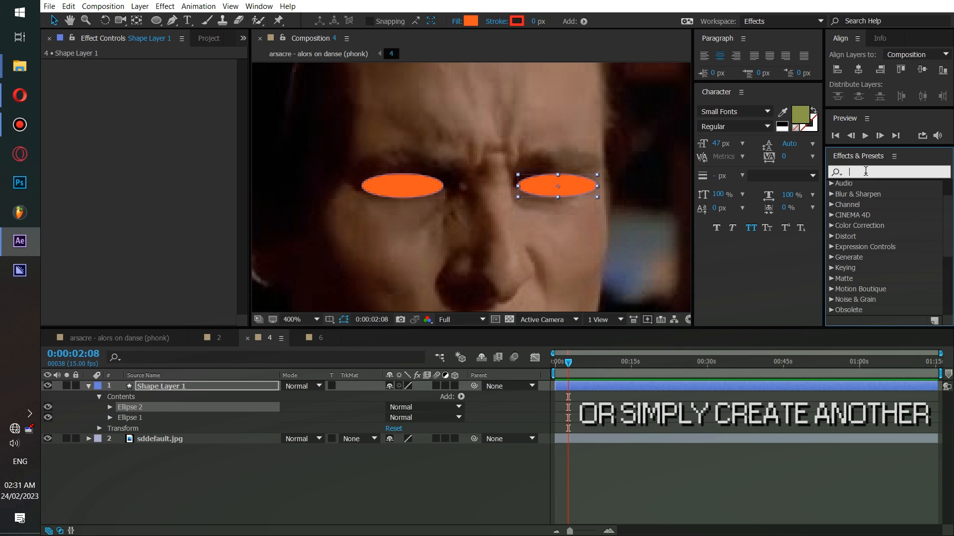
Step: Apply a Glow and a Gaussian Blur to the eye-ellipse shape layer
type("glow")
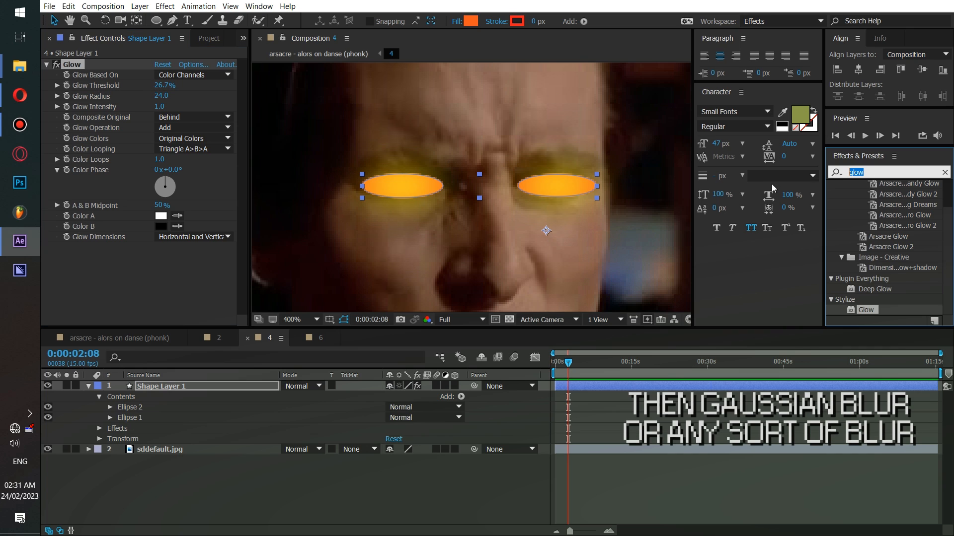
type("gau")
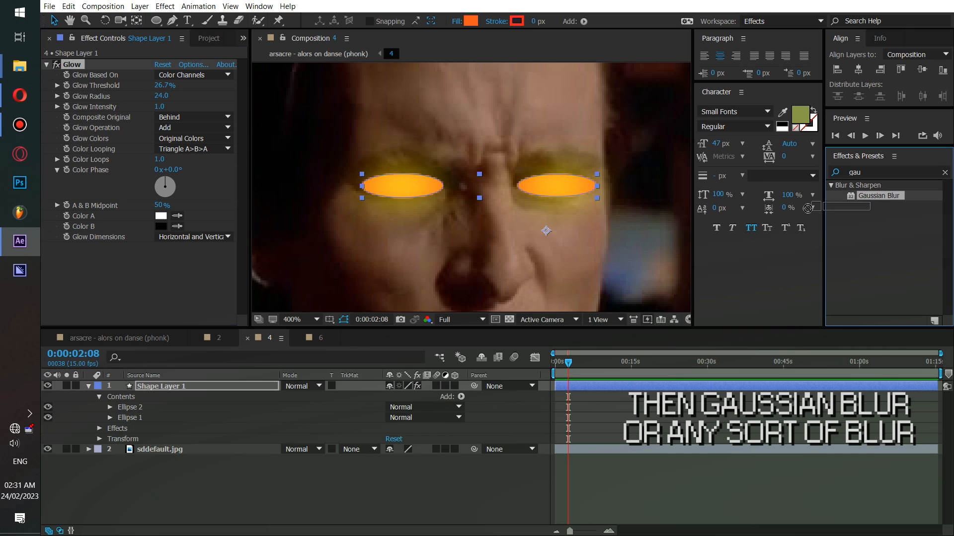
double_click(878, 195)
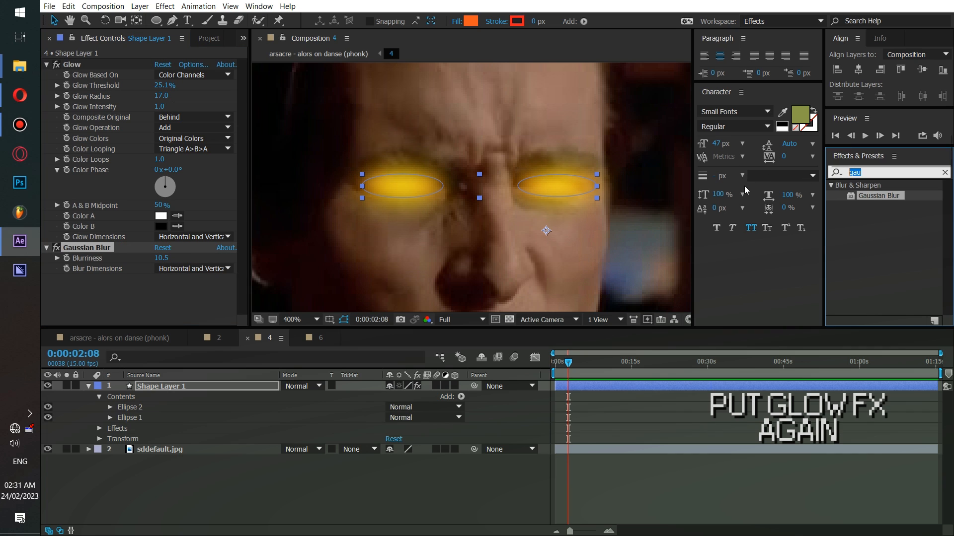
Step: Add a second Glow with lowered threshold and Horizontal dimensions, and set the fill to FF3B00
type("glow")
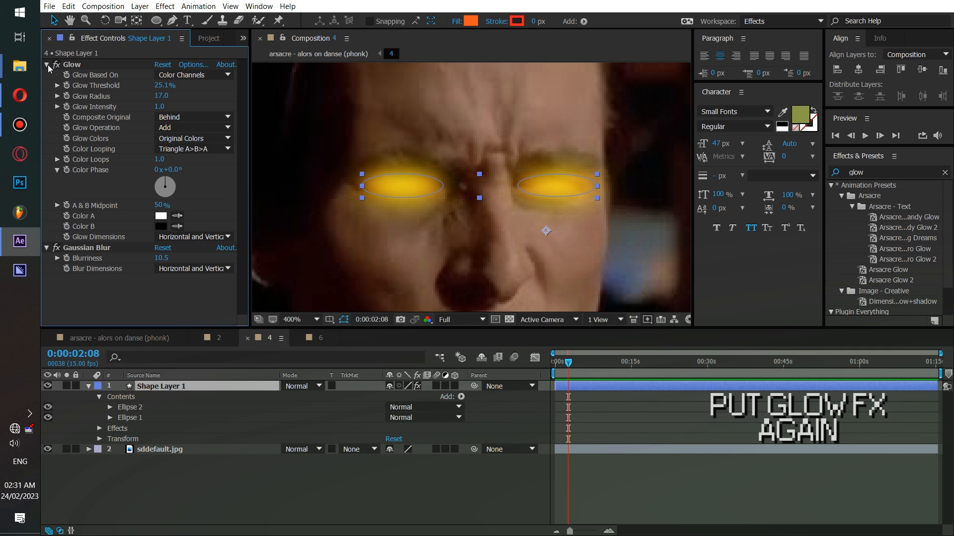
left_click(47, 64)
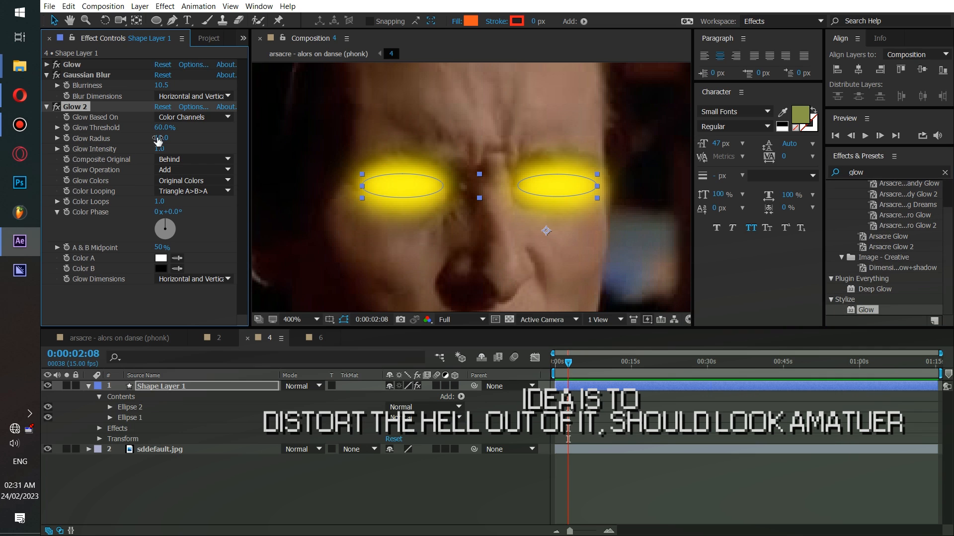
left_click_drag(161, 138, 177, 138)
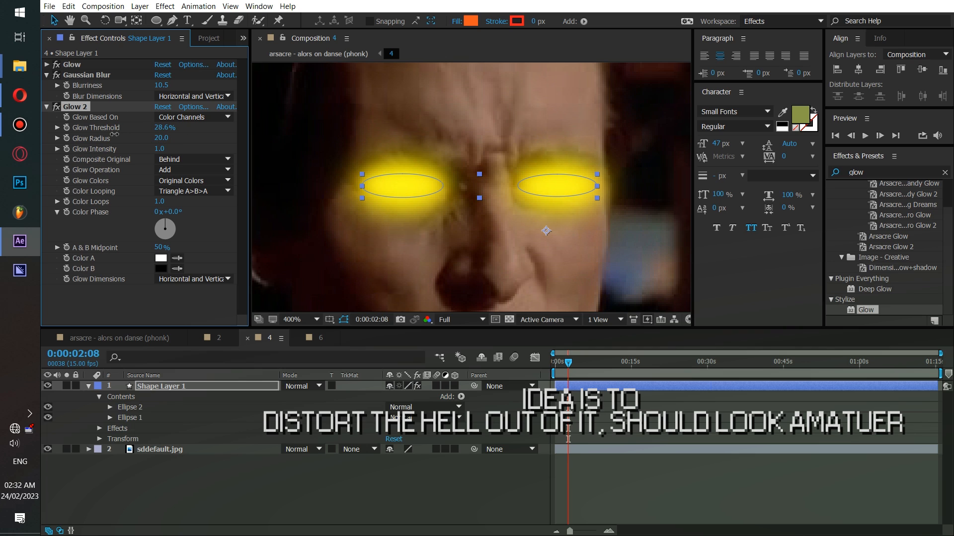
left_click(194, 278)
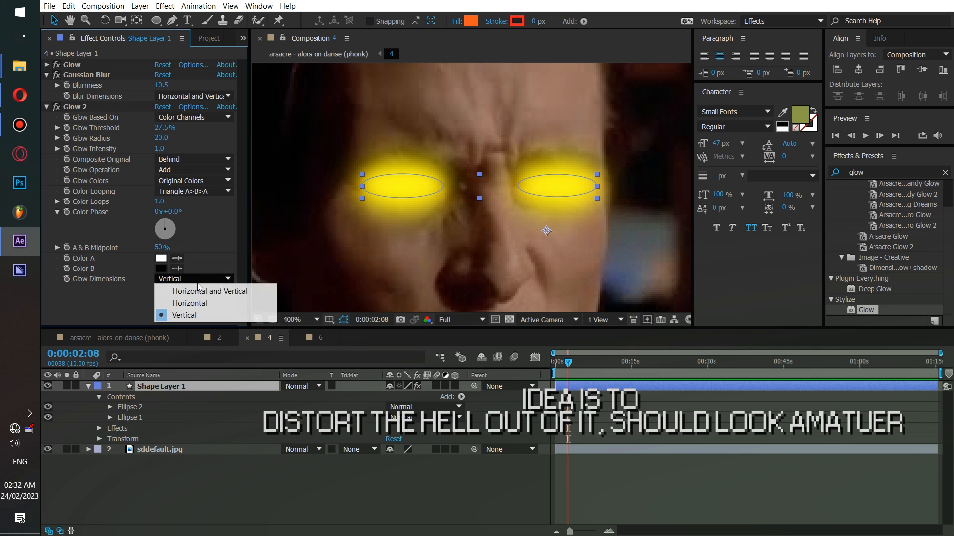
left_click(189, 304)
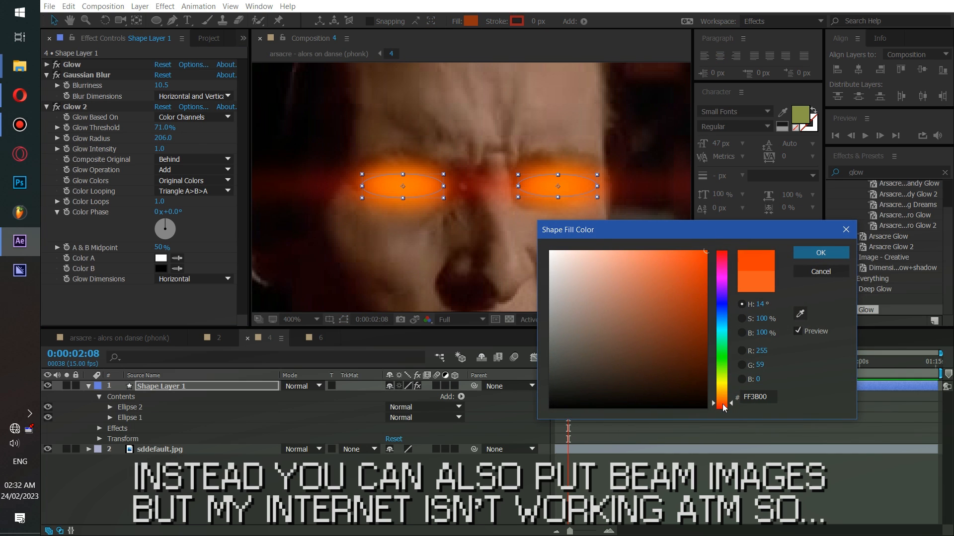
left_click(820, 253)
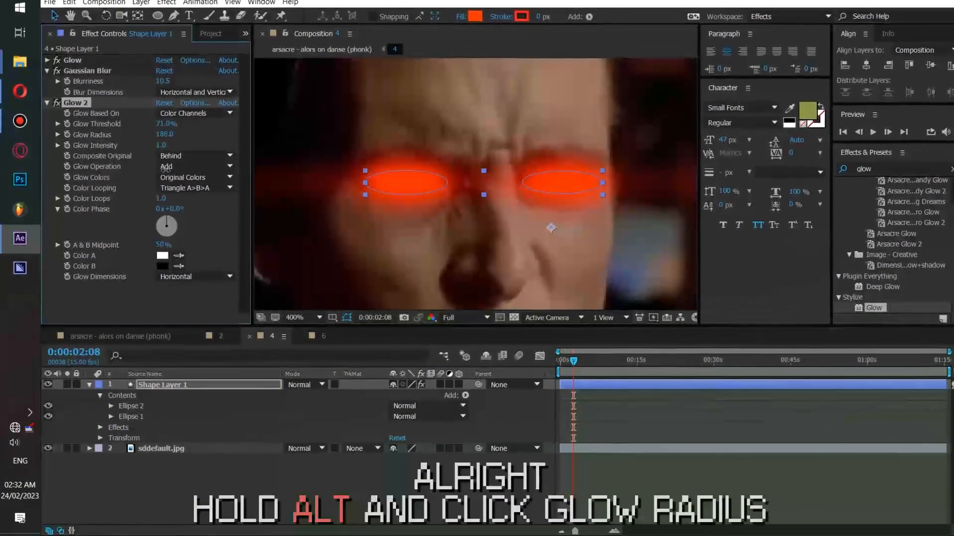
Step: Drive Glow 2's radius with a wiggle(205,205) expression so it flickers randomly
left_click(63, 126)
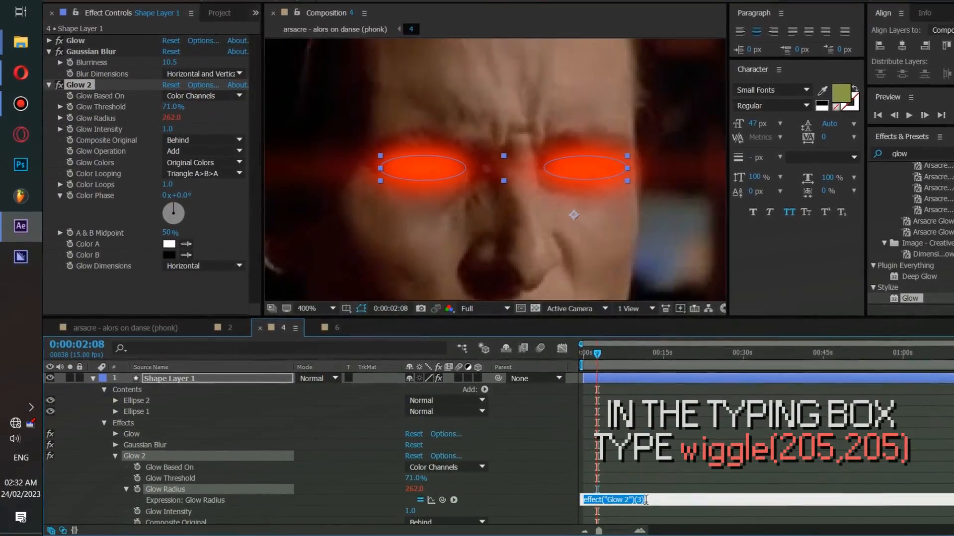
type("wiggle(")
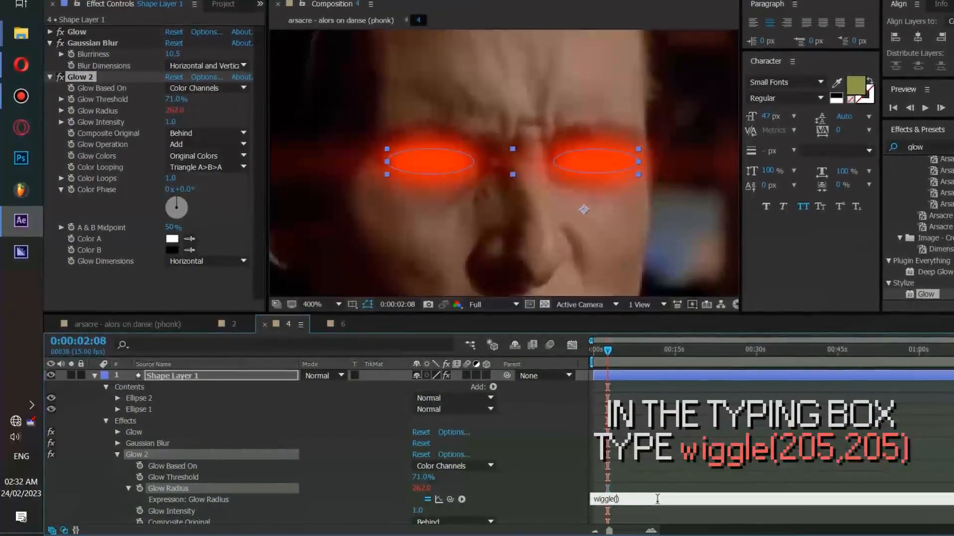
type("205,20")
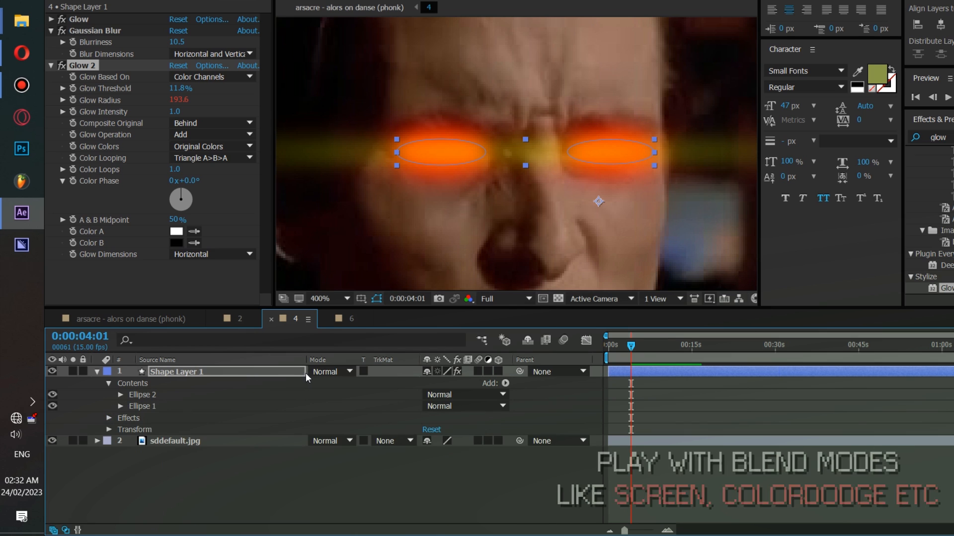
Step: Set Shape Layer 1's blending mode to Color Dodge
left_click(330, 372)
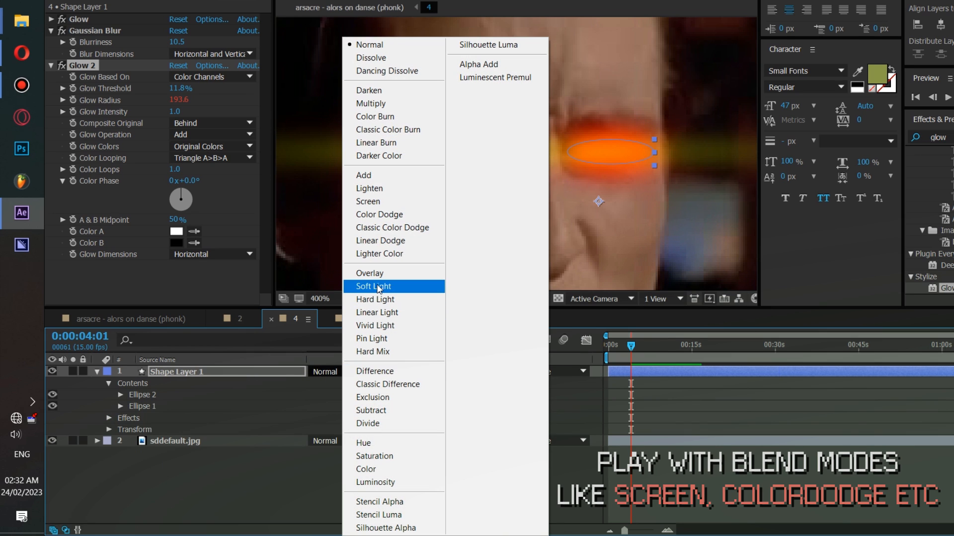
left_click(374, 299)
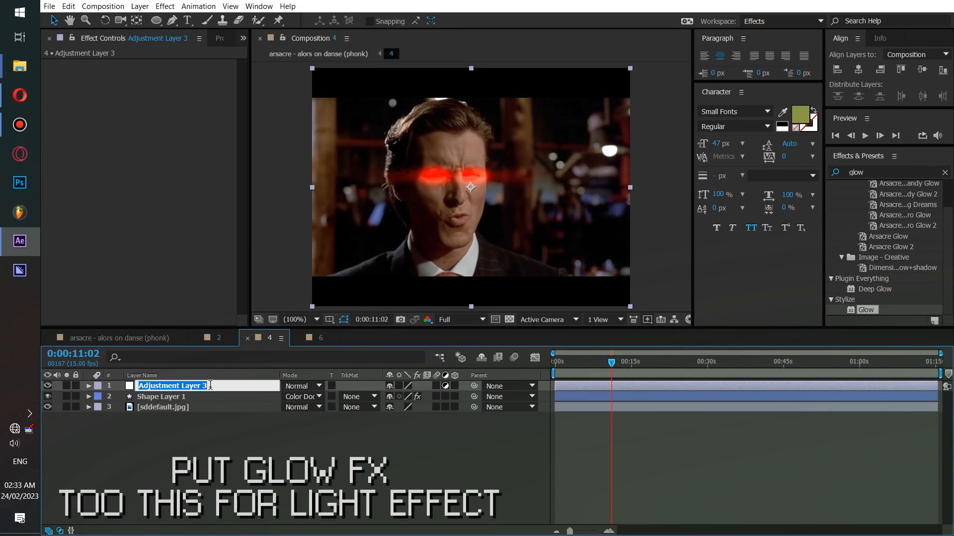
Step: Rename the adjustment layer 'Glow light', tune its Glow threshold and add a wiggle expression to it
type("Glow light")
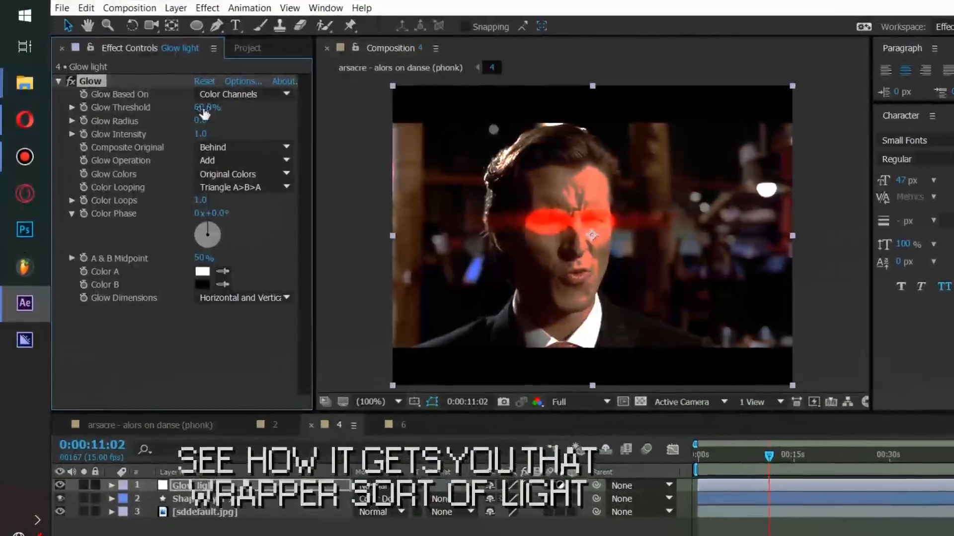
left_click_drag(216, 108, 207, 107)
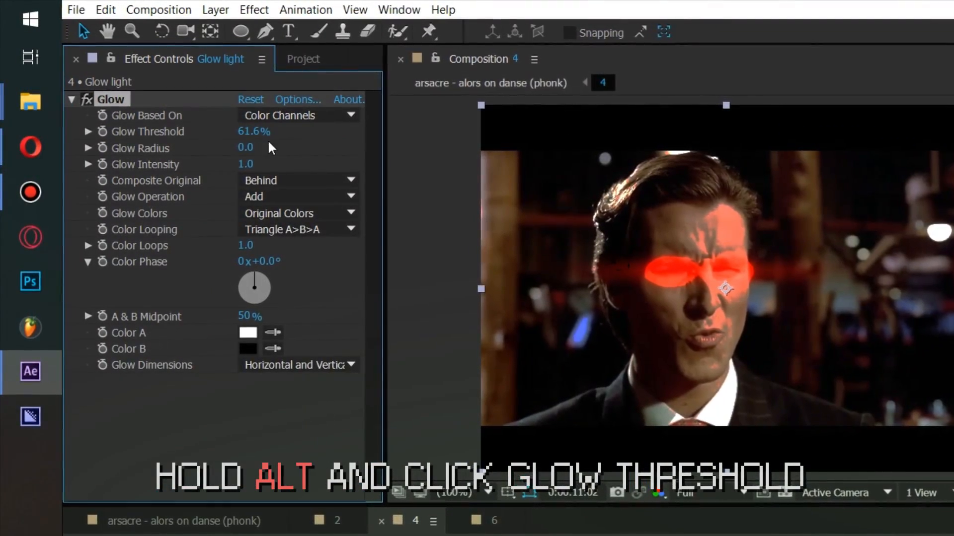
type("wi")
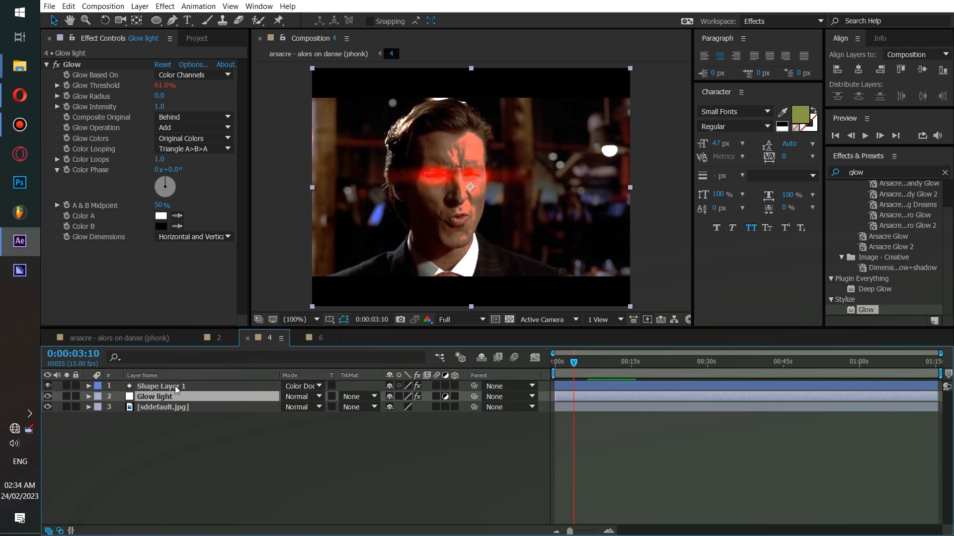
Step: Copy Shape Layer 1 and Glow light via Edit > Copy and switch to composition 2
left_click(161, 385)
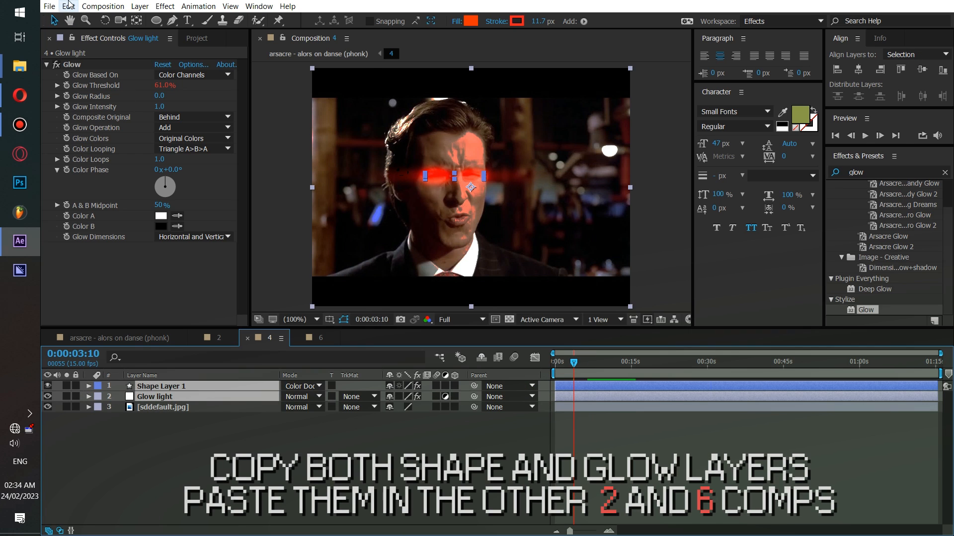
left_click(69, 6)
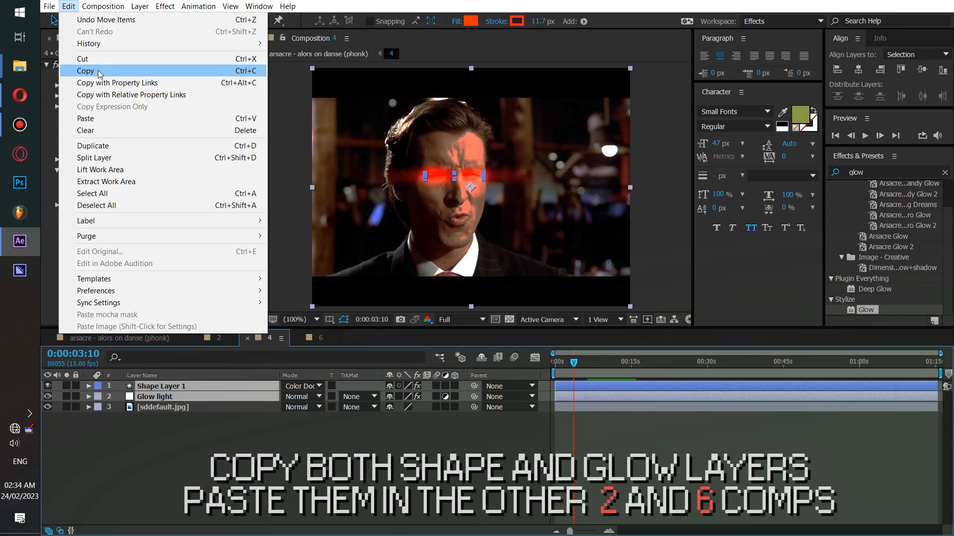
left_click(85, 70)
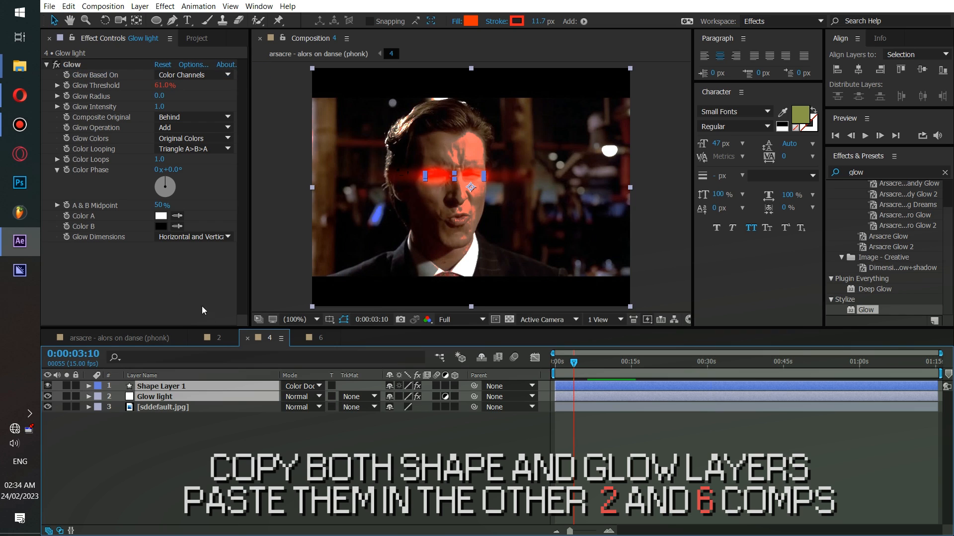
left_click(218, 338)
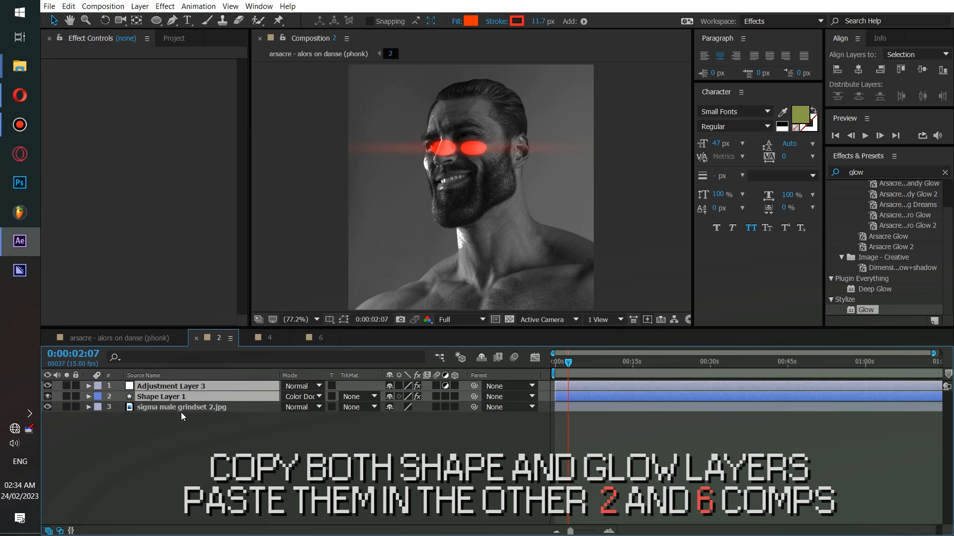
Step: Expand the pasted shape layer in composition 2 to reveal its ellipses, then move to composition 6
left_click(171, 385)
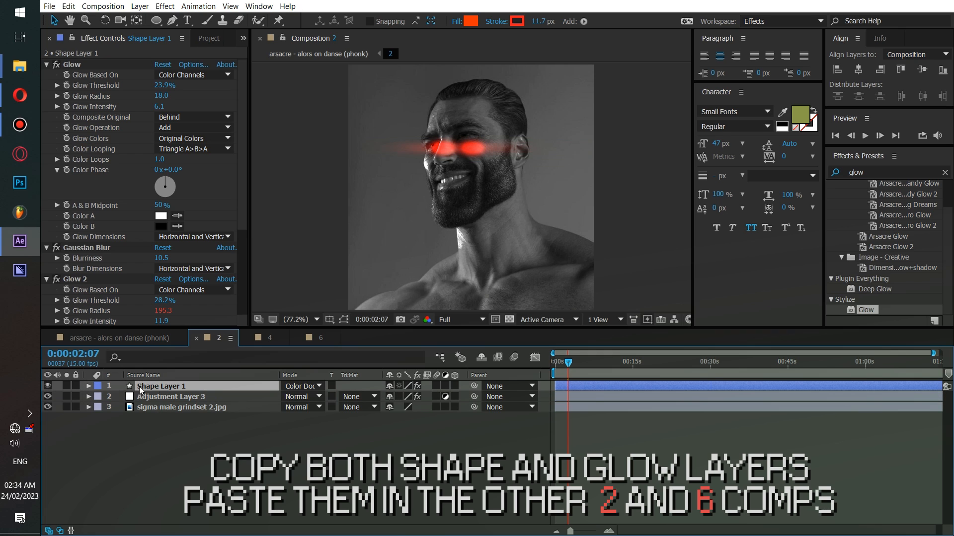
left_click(88, 386)
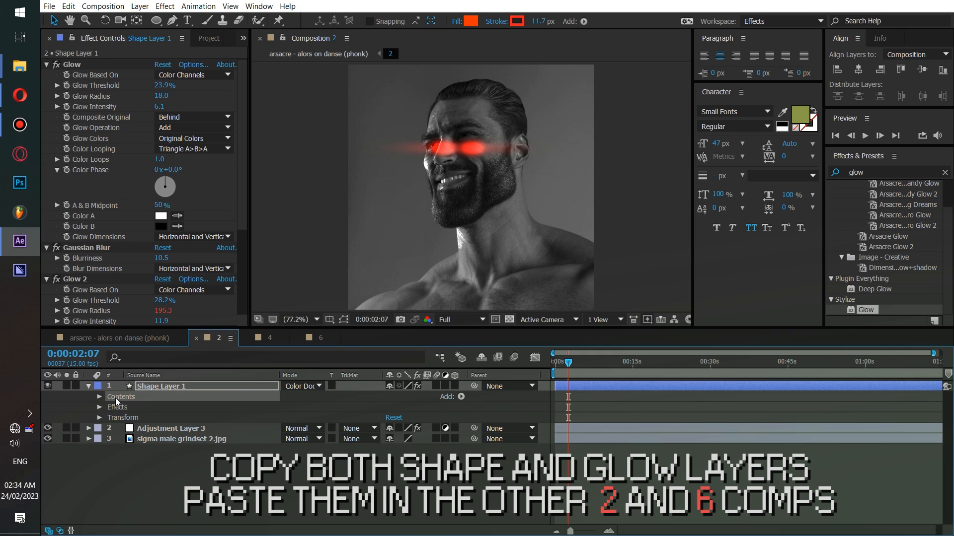
left_click(99, 396)
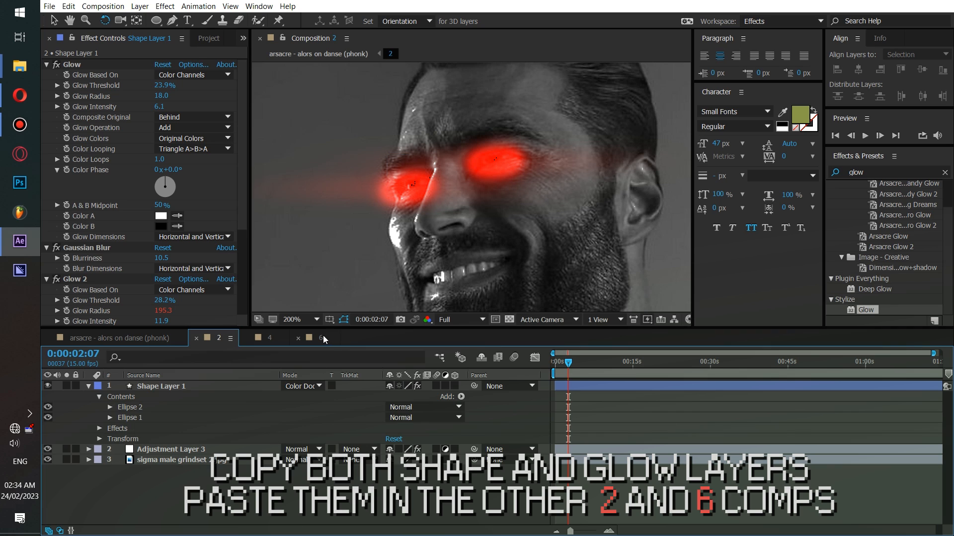
left_click(321, 338)
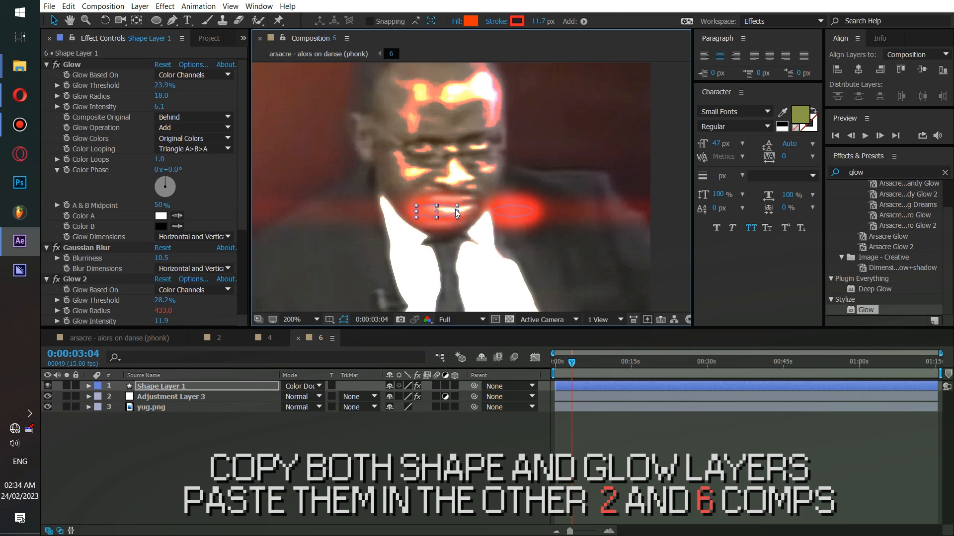
Step: Drag the laser eyes onto the man's eyes in composition 6 and set yug.png's opacity to about 77%
left_click_drag(437, 212, 419, 159)
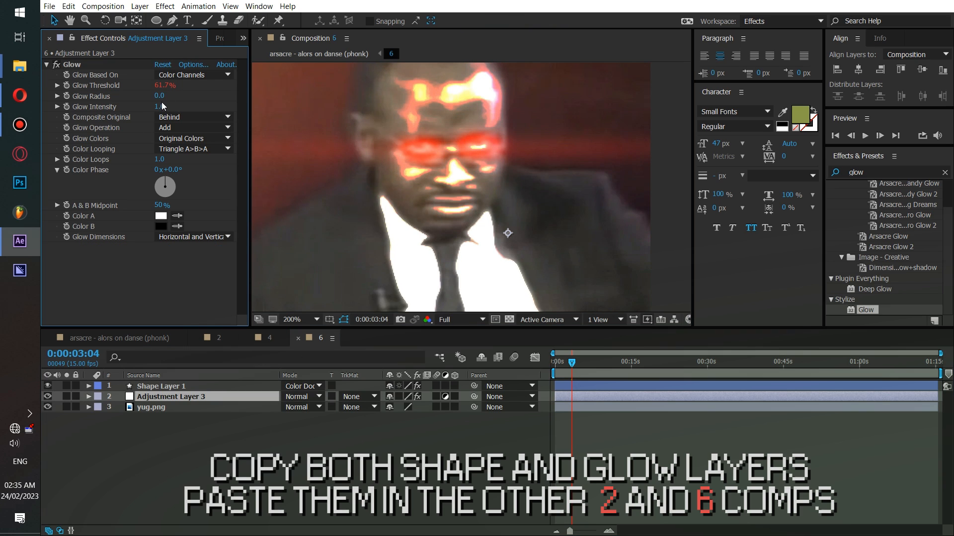
left_click(160, 385)
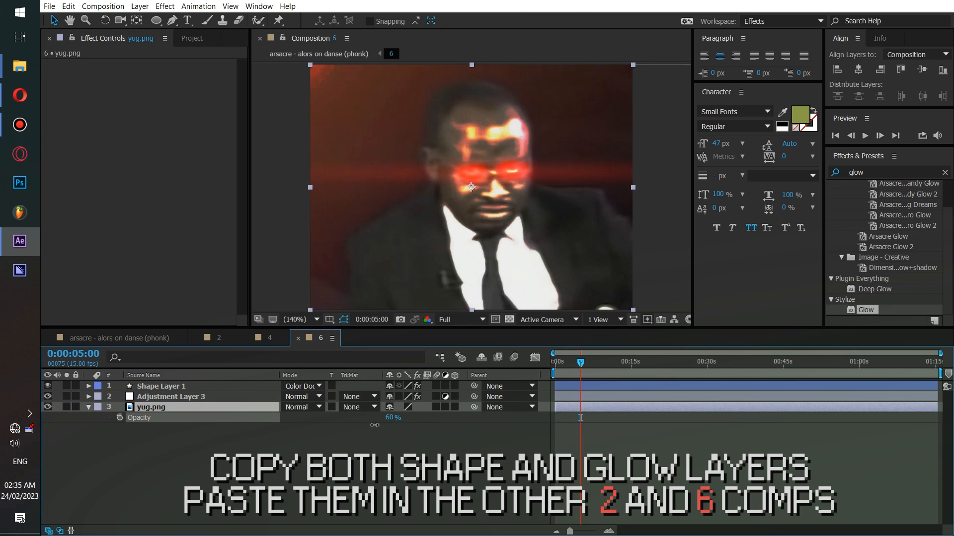
left_click(587, 362)
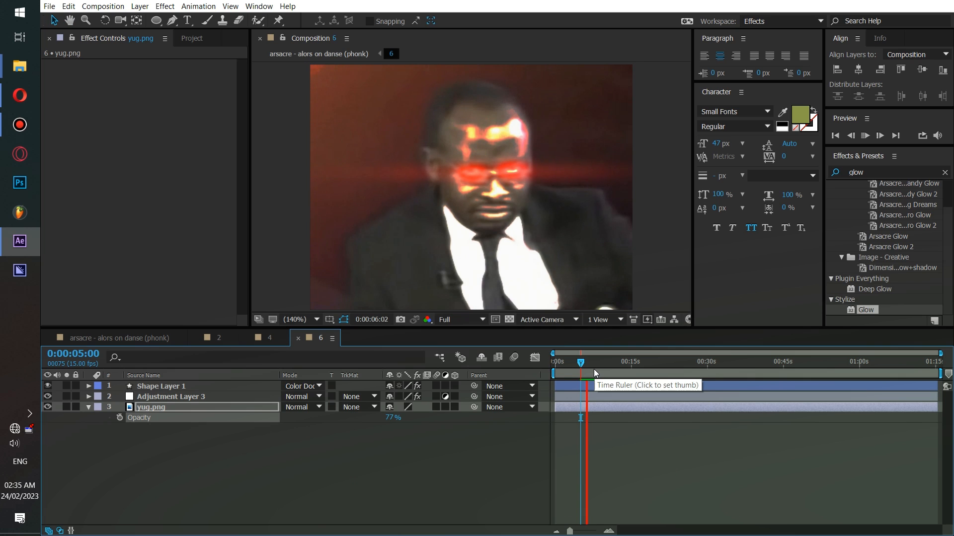
left_click(268, 338)
type("motion til")
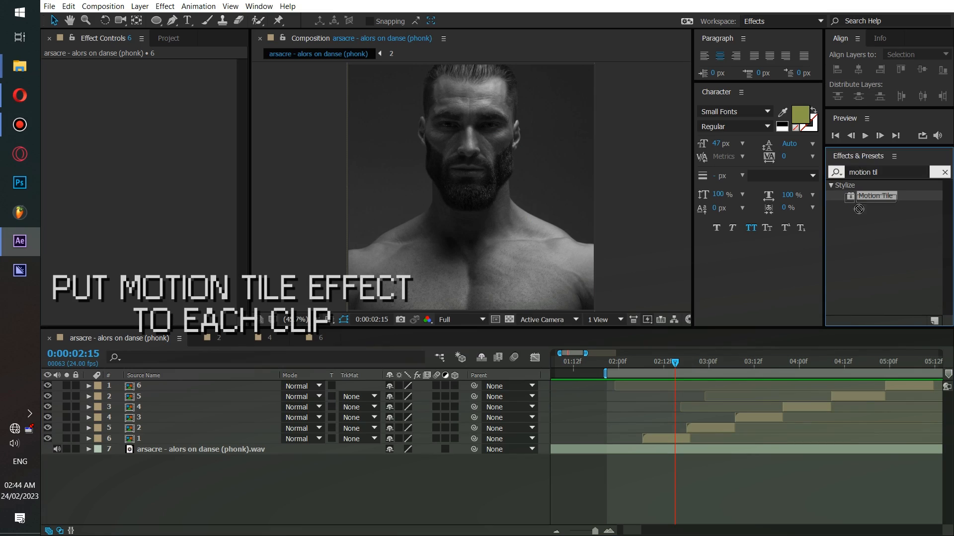
Step: Apply Motion Tile to clip 1 with Mirror Edges on and Output Width/Height 440, dismissing the buffer error
double_click(875, 196)
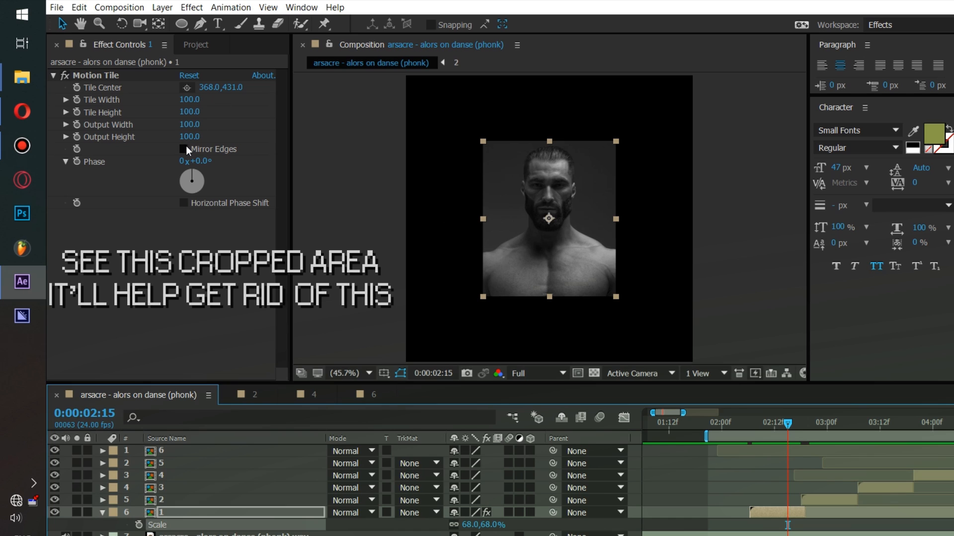
left_click(180, 149)
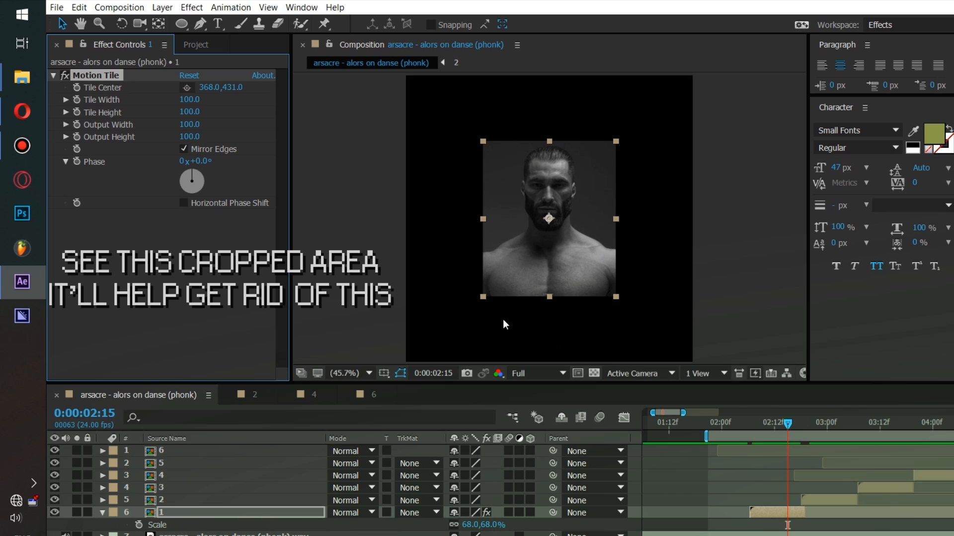
left_click(182, 149)
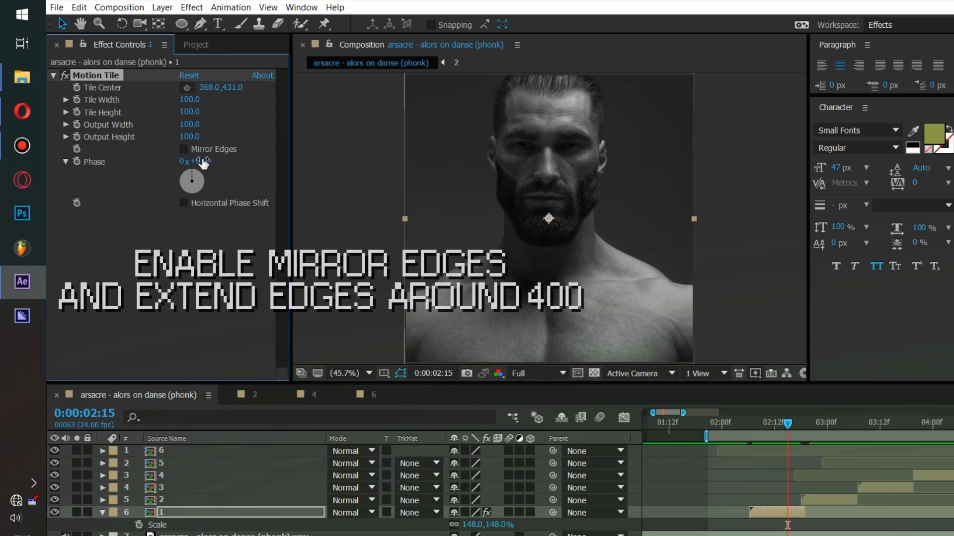
left_click(182, 149)
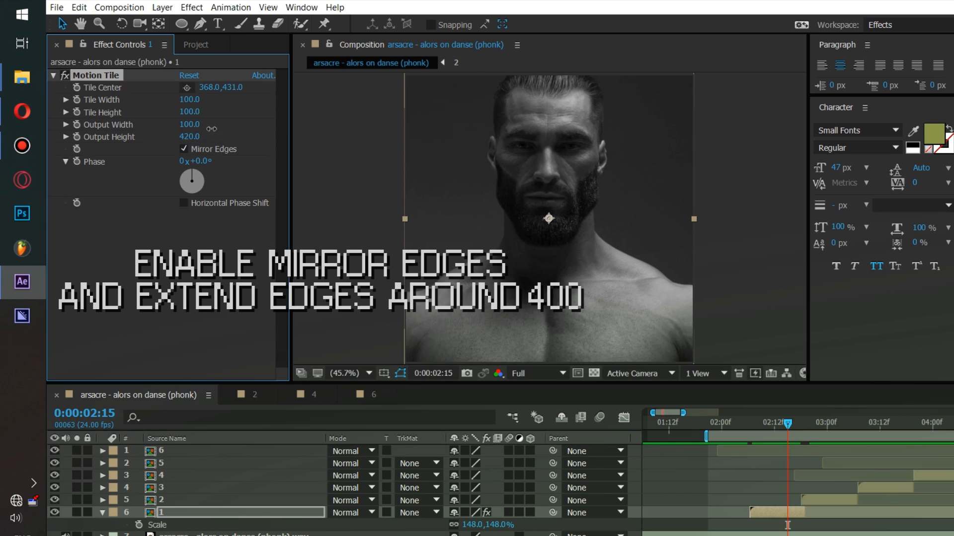
type("44")
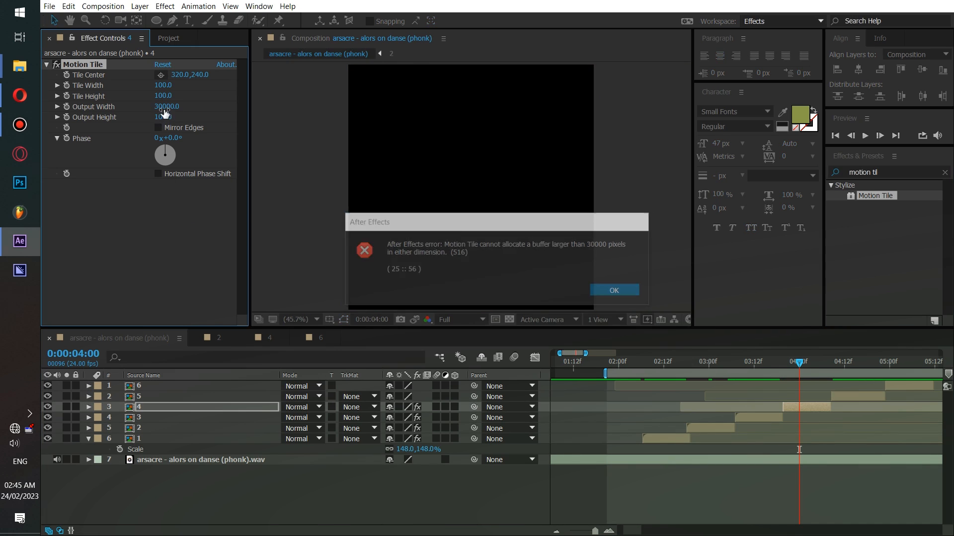
left_click(613, 290)
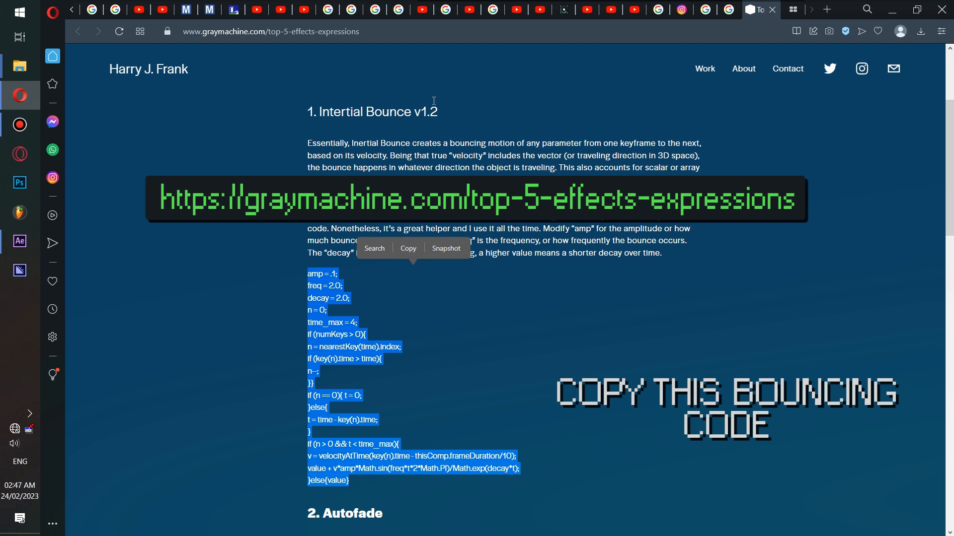
Step: Copy the Inertial Bounce expression code from the graymachine page
right_click(328, 341)
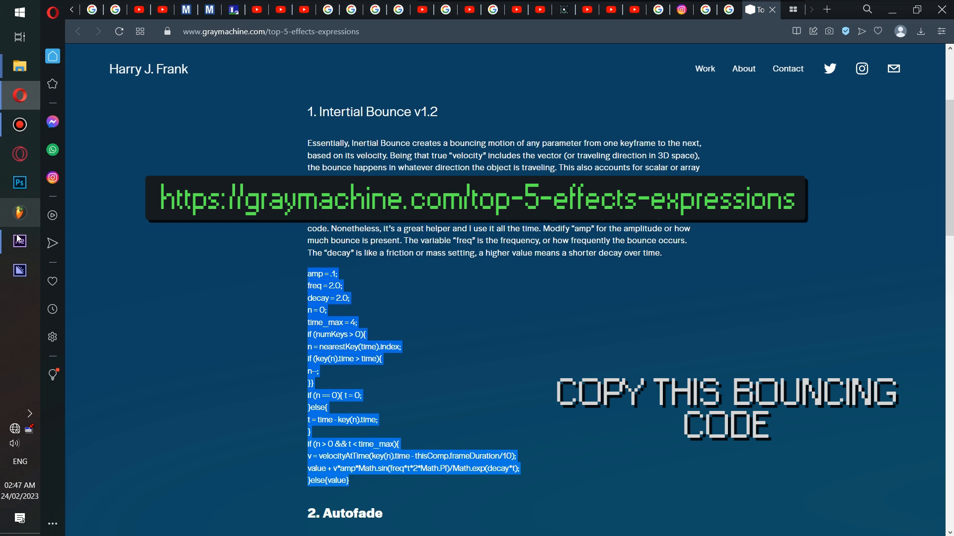
left_click(20, 240)
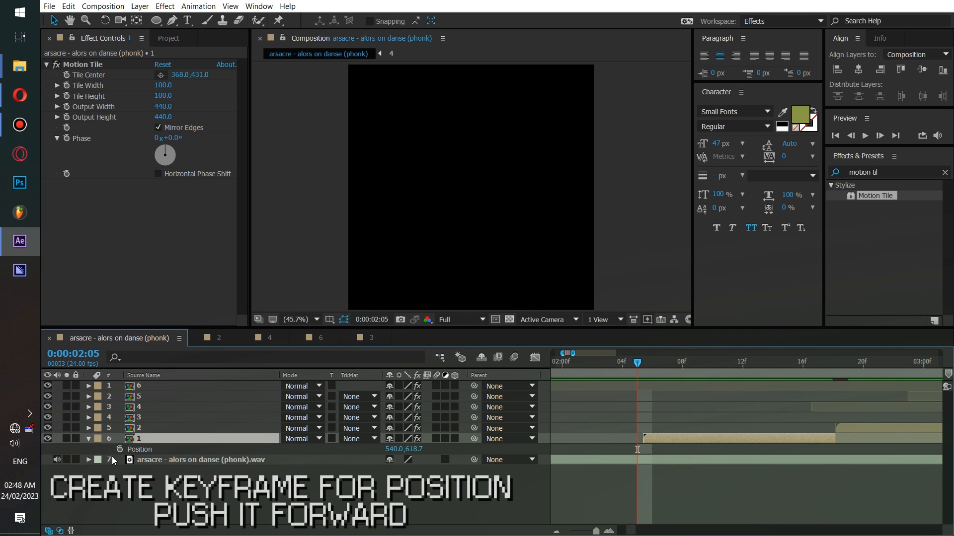
Step: Keyframe clip 1's Position, then shift it up and to the right one frame later
left_click(121, 449)
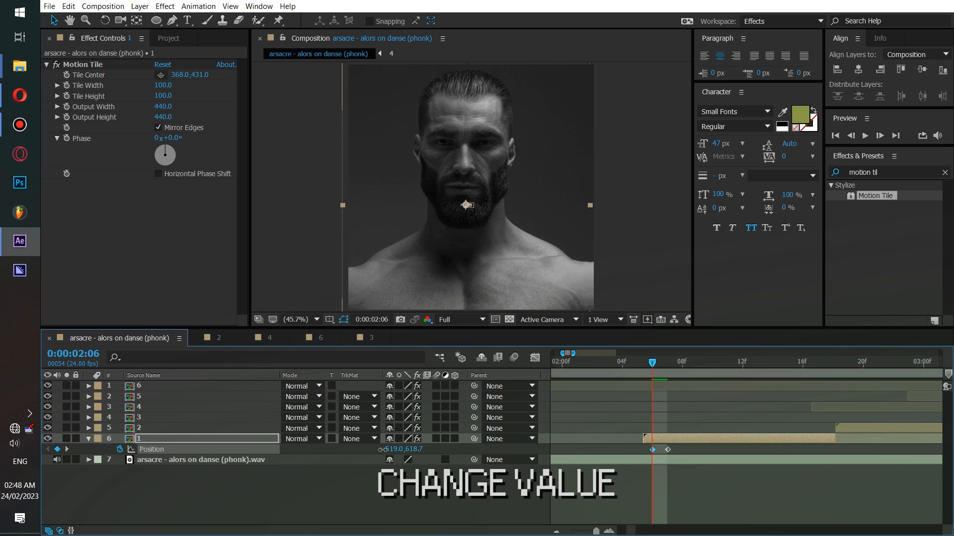
left_click_drag(467, 204, 467, 194)
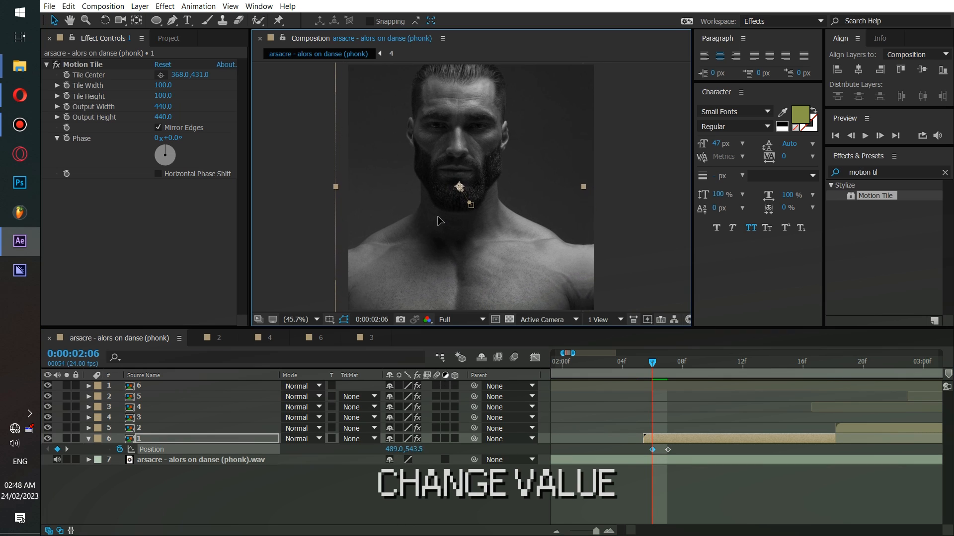
left_click_drag(459, 186, 479, 185)
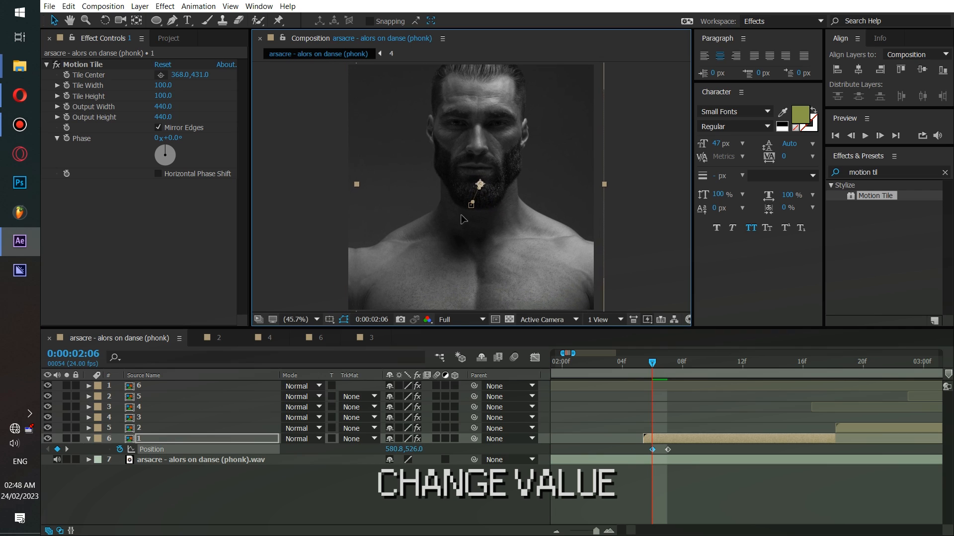
left_click_drag(479, 185, 479, 179)
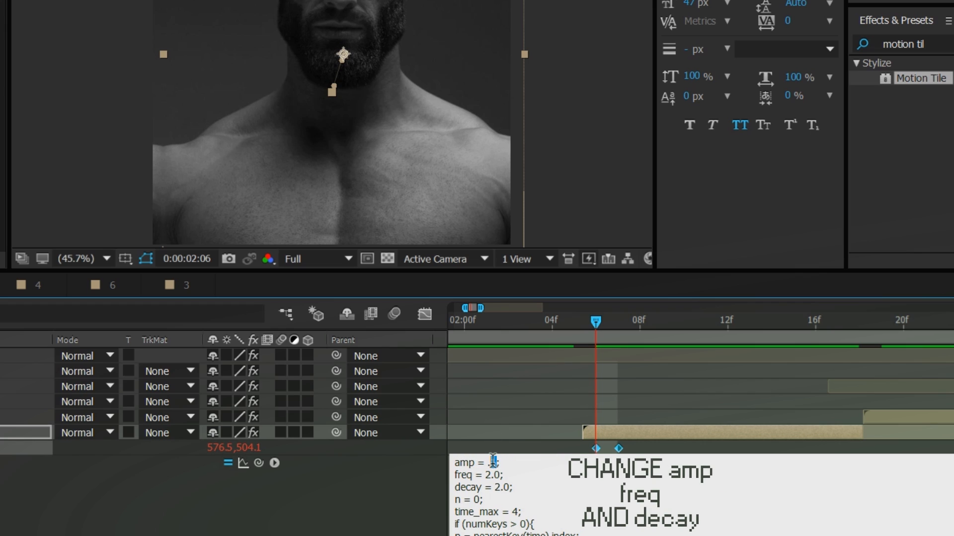
Step: Set the pasted bounce expression to freq 1.0 and decay 7.0, then preview the bounce
type("7")
type("1")
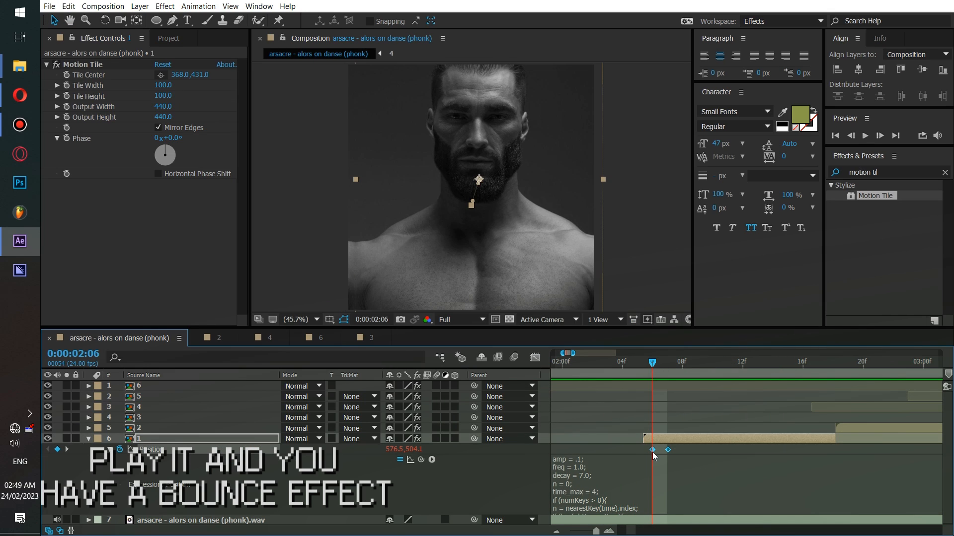
left_click_drag(651, 361, 622, 362)
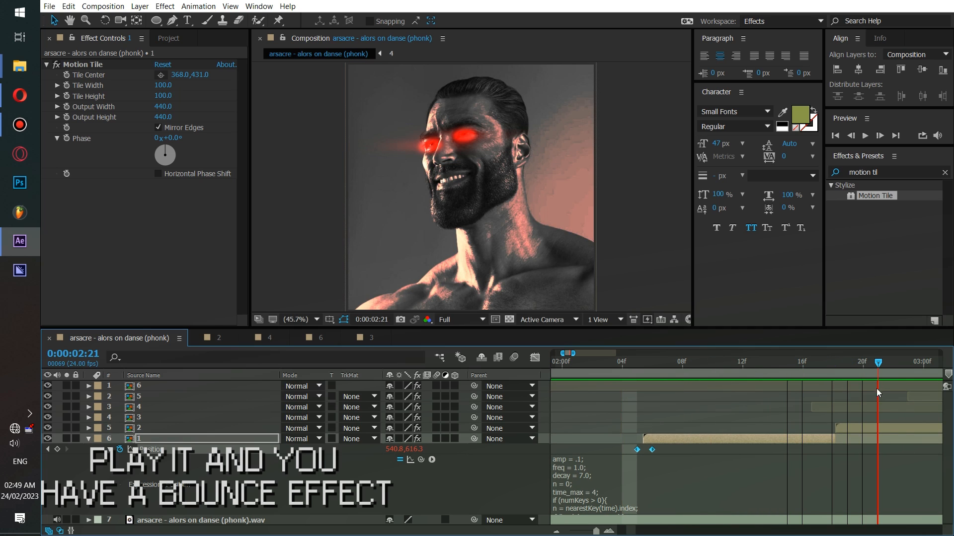
left_click(637, 361)
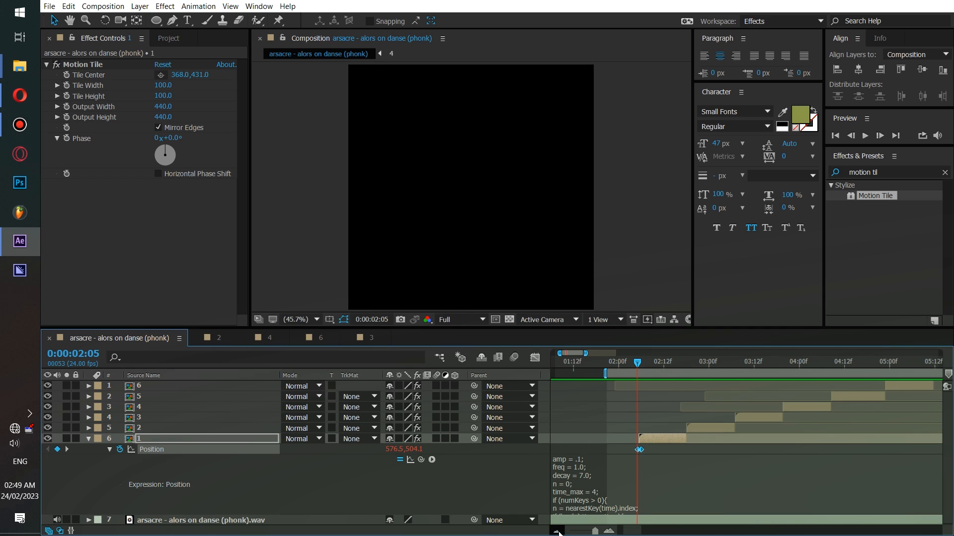
left_click(686, 362)
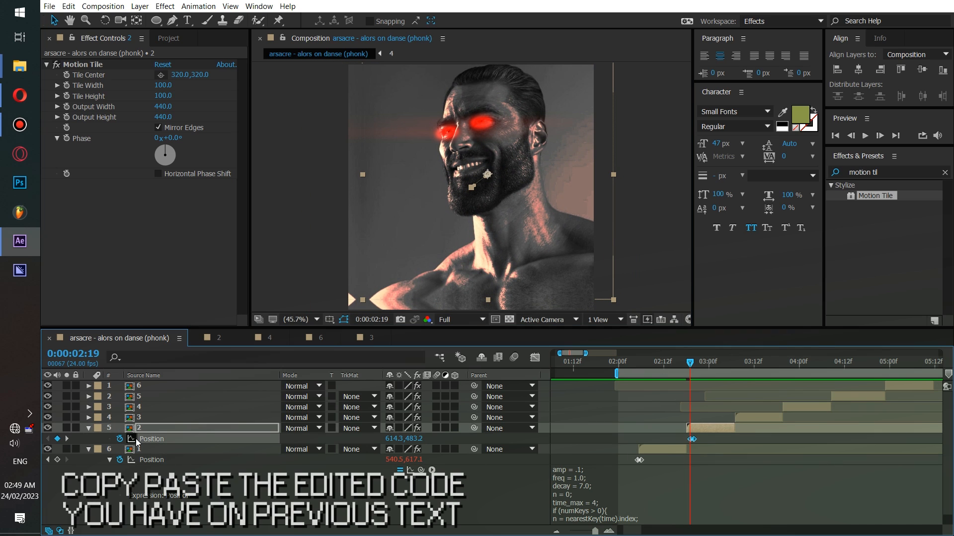
Step: Copy the edited bounce expression onto the other clips' Position keyframes and check the result later in the timeline
right_click(575, 495)
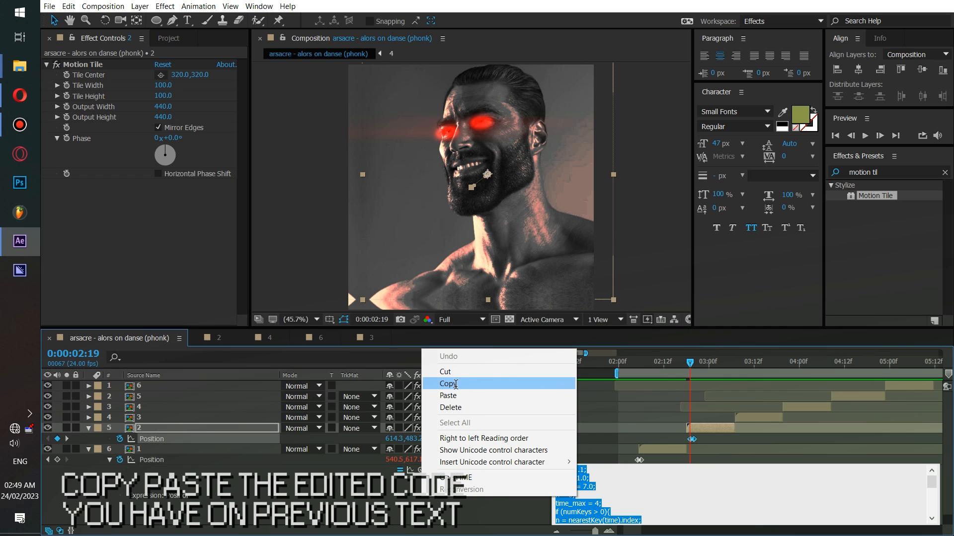
left_click(448, 383)
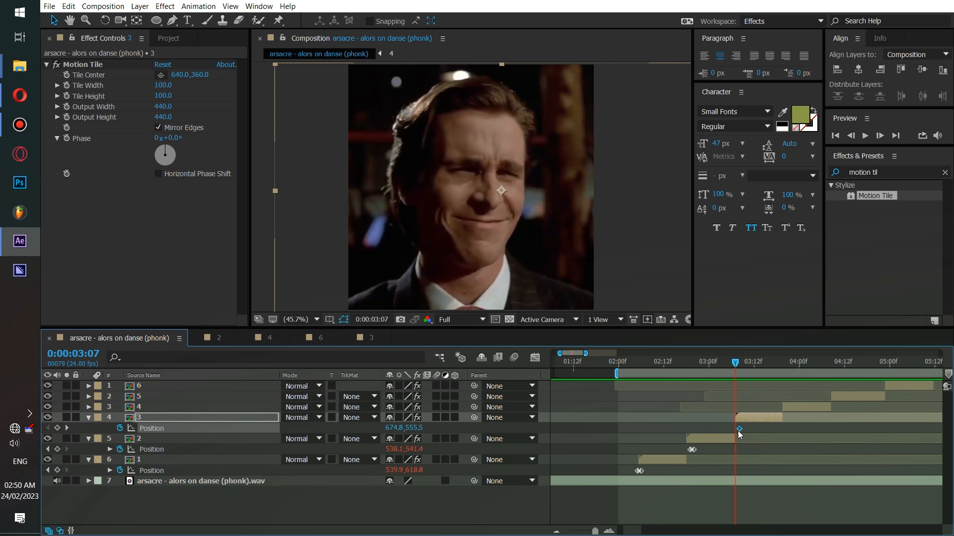
left_click_drag(501, 190, 553, 168)
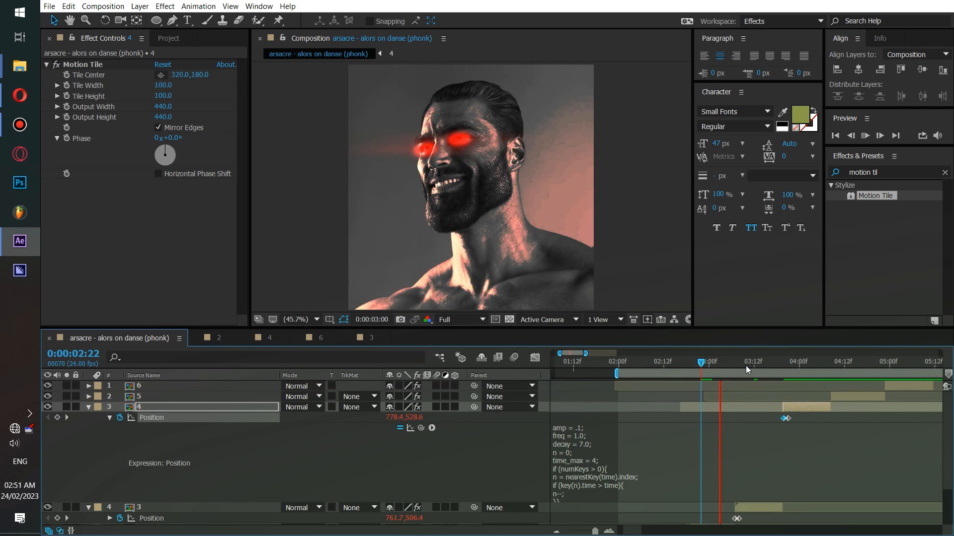
left_click(753, 361)
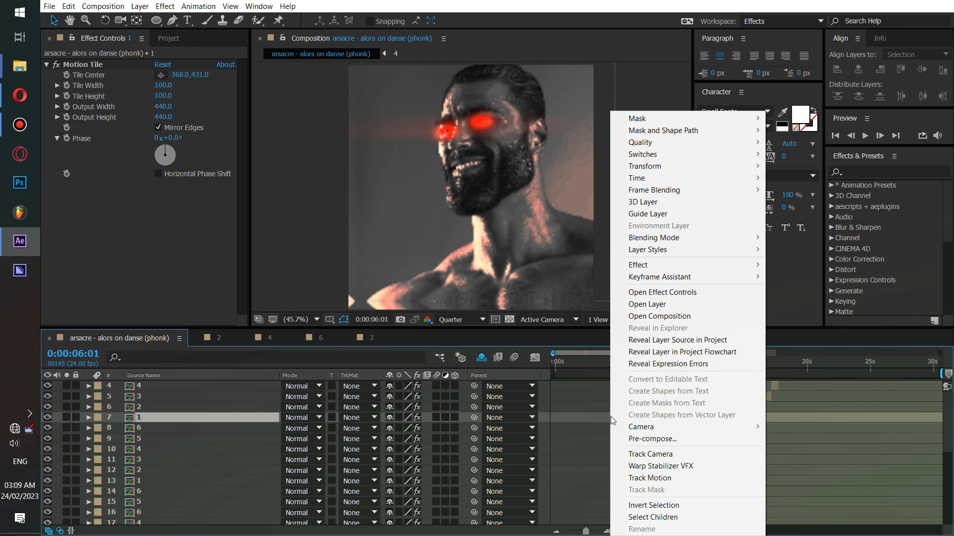
Step: Create an adjustment layer 'Color fix etc' with Color Balance set to Shadow Red -13, Shadow Blue 41
left_click(139, 6)
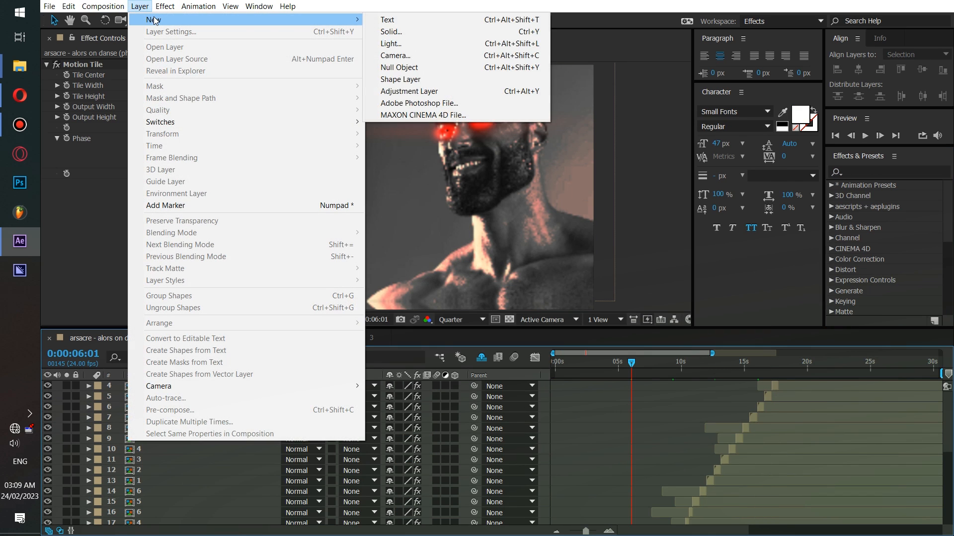
mouse_move(426, 91)
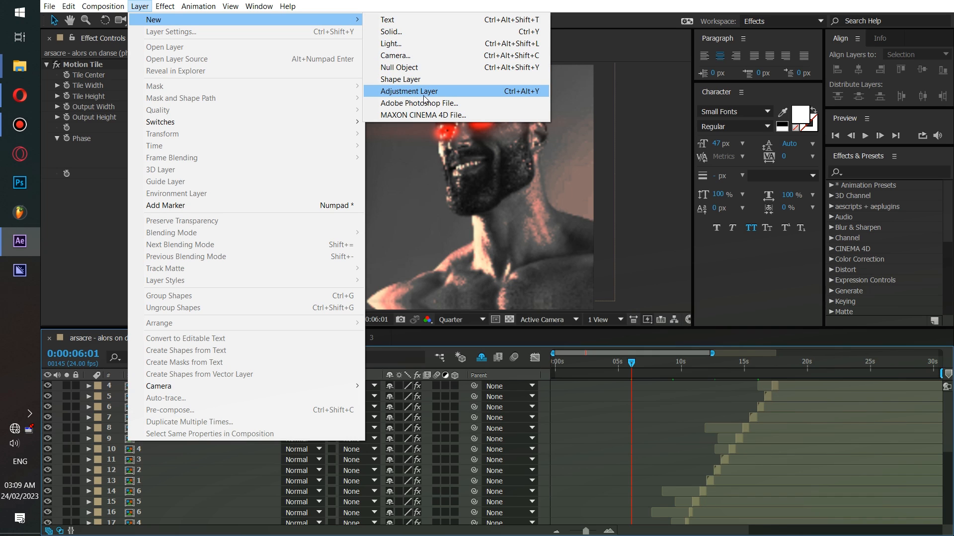
left_click(408, 91)
type("Color fix et")
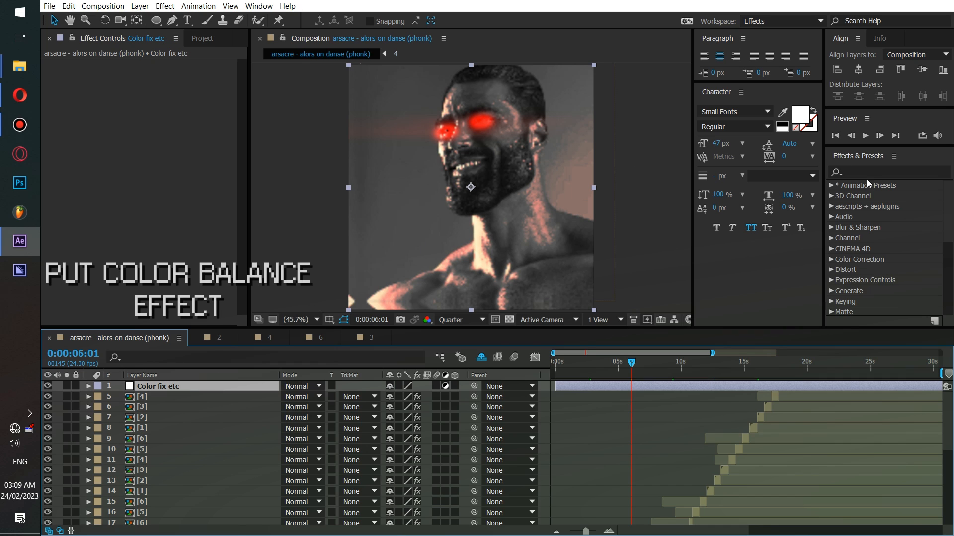
type("color ba")
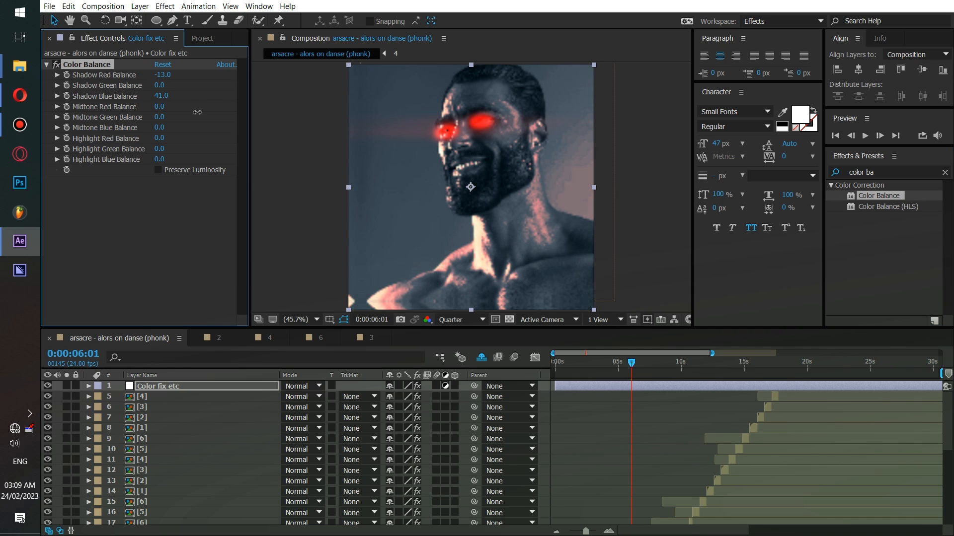
type("d")
type("curves")
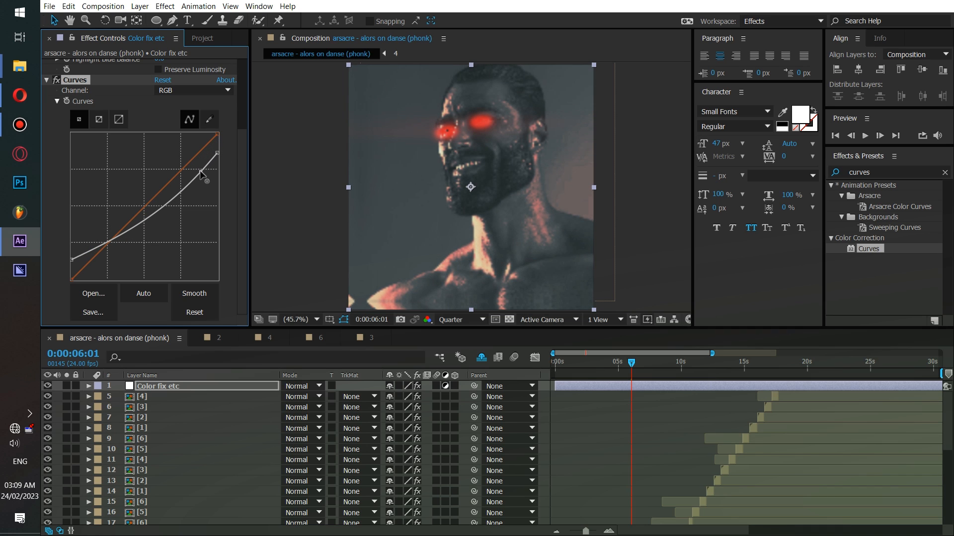
Step: Reshape the RGB curve, then bend the Red channel into an S-curve and preview it on other frames
left_click_drag(201, 173, 115, 244)
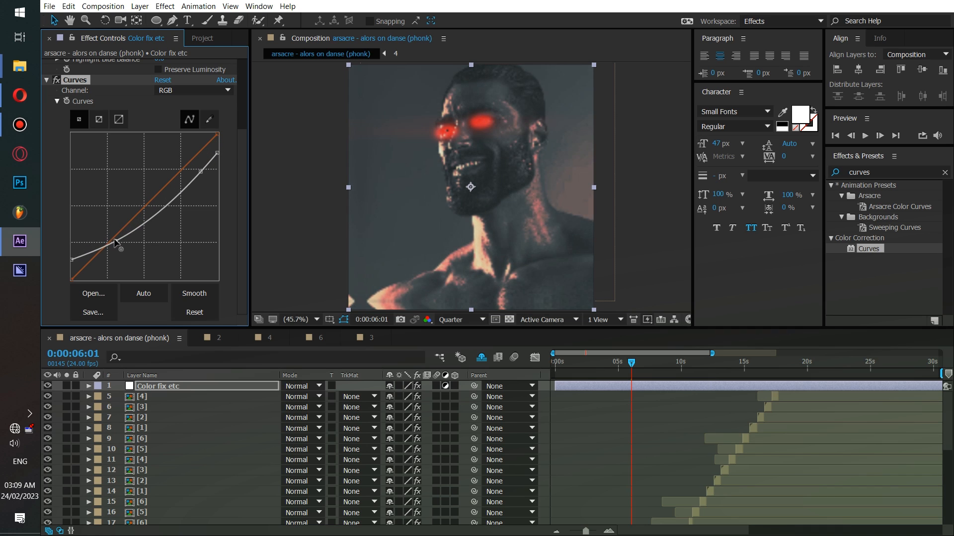
left_click_drag(115, 244, 151, 204)
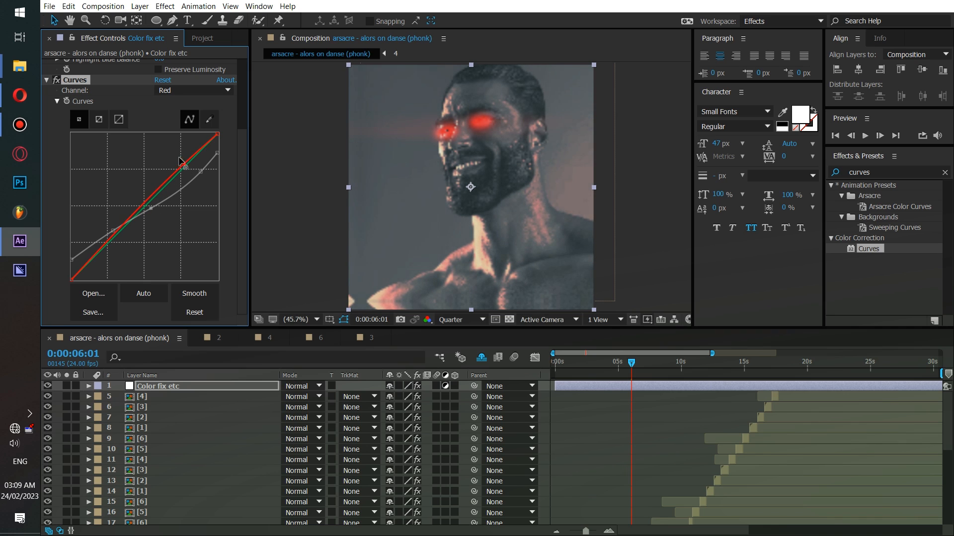
left_click_drag(186, 166, 178, 169)
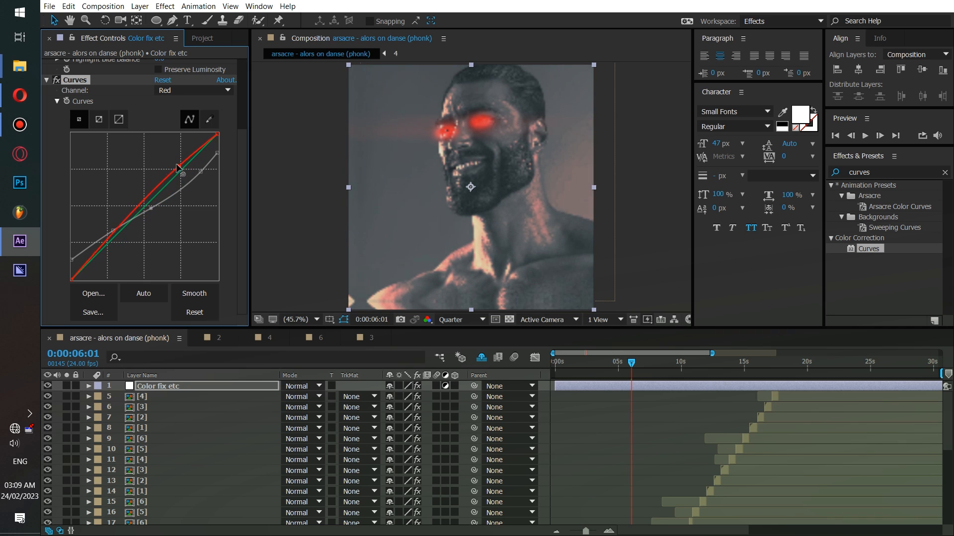
left_click_drag(180, 169, 106, 241)
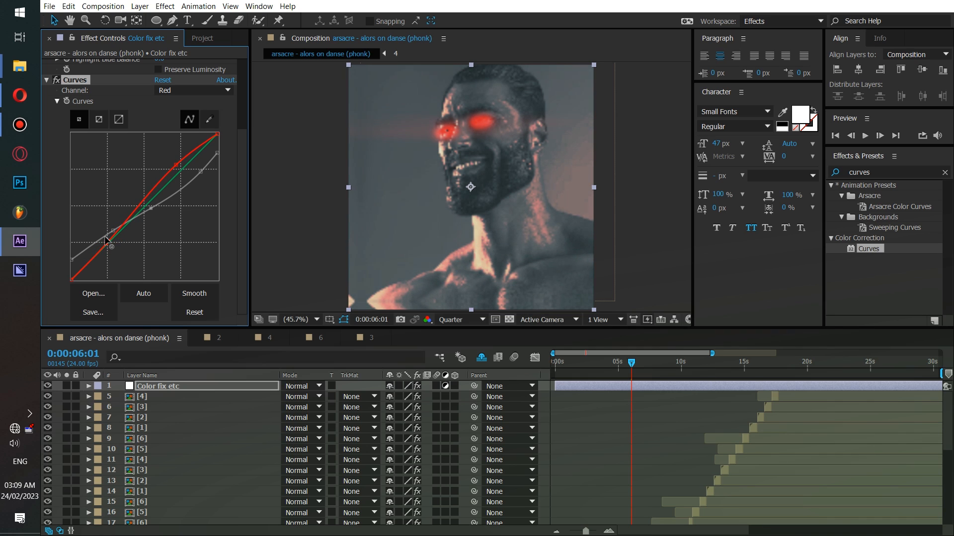
left_click_drag(107, 241, 192, 189)
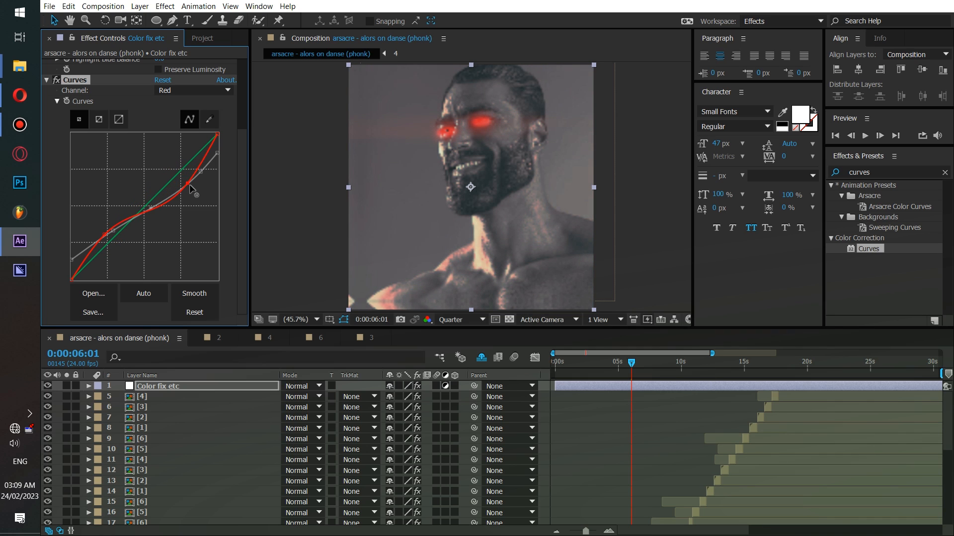
left_click(650, 362)
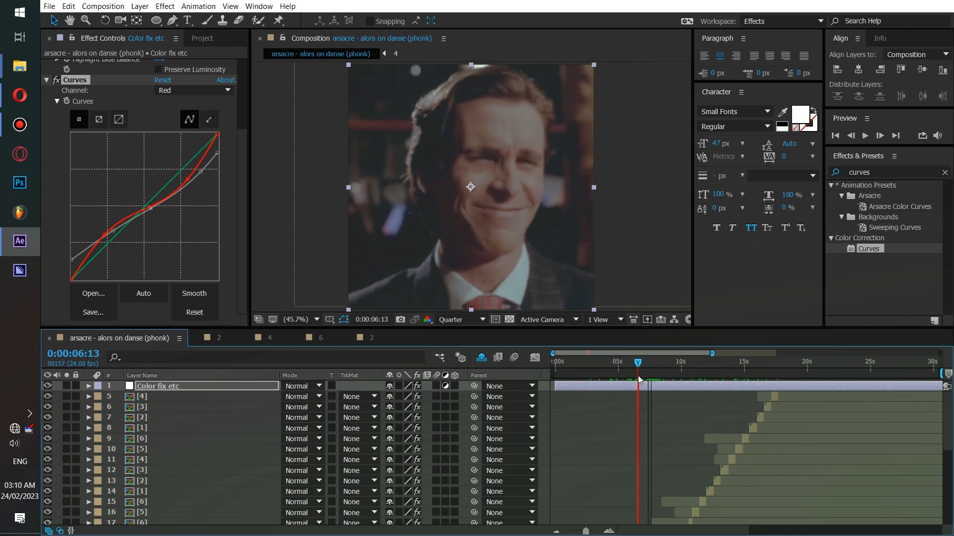
left_click_drag(638, 361, 643, 361)
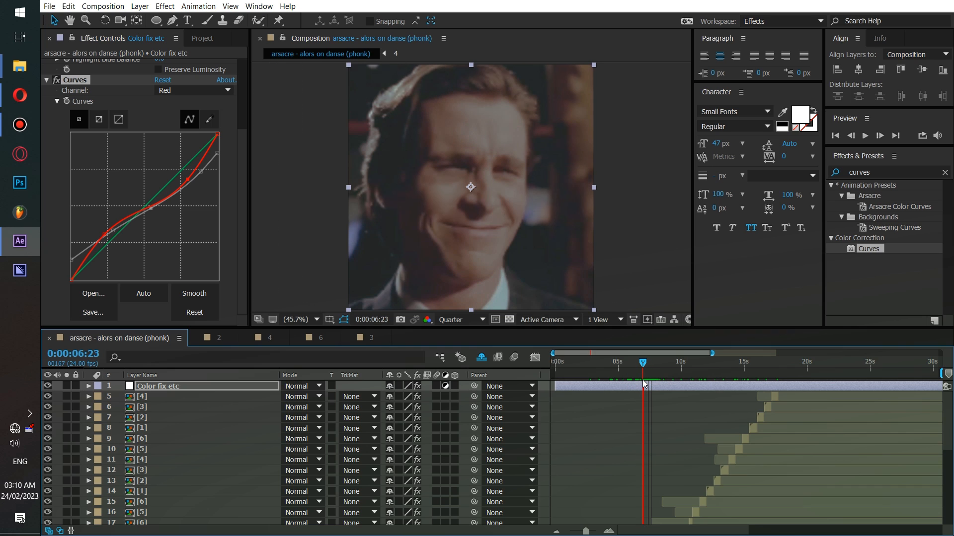
Step: Deepen the red midtone dip, then lower and soften the overall RGB curve's highlights and midtones
left_click_drag(206, 158, 155, 183)
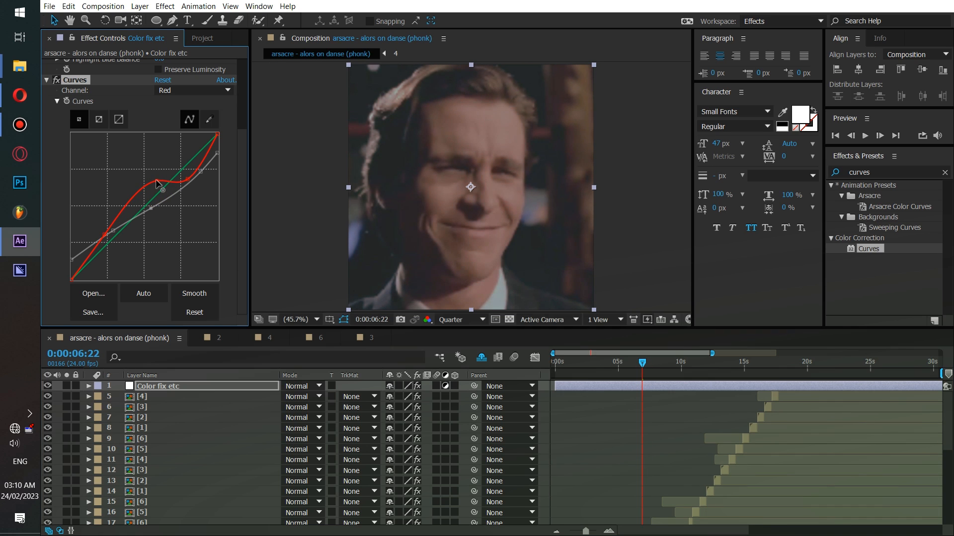
left_click_drag(155, 183, 170, 212)
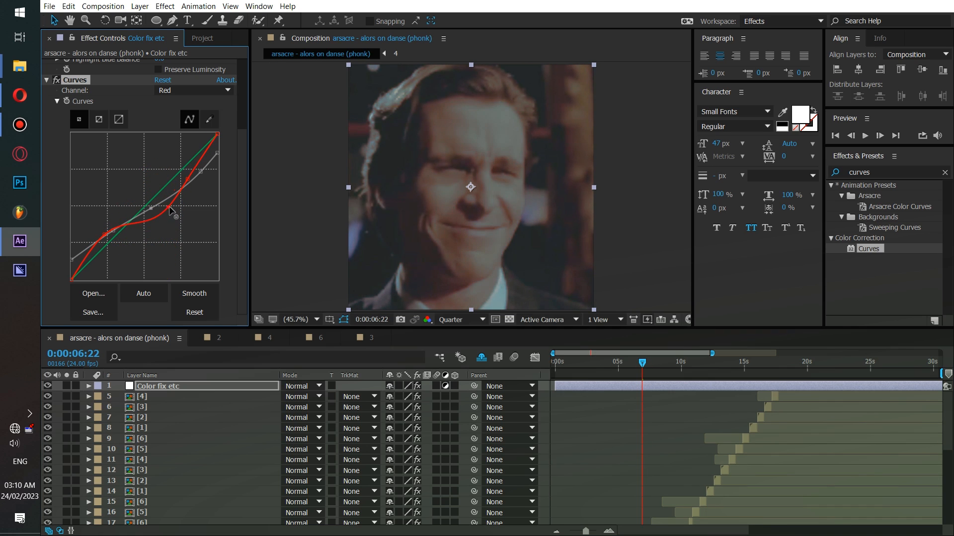
left_click_drag(175, 215, 177, 221)
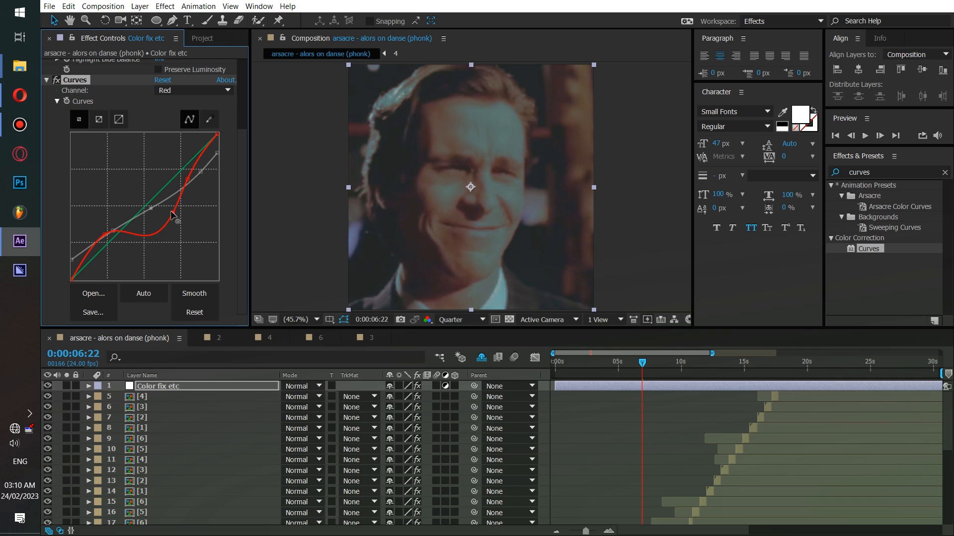
left_click_drag(173, 218, 173, 209)
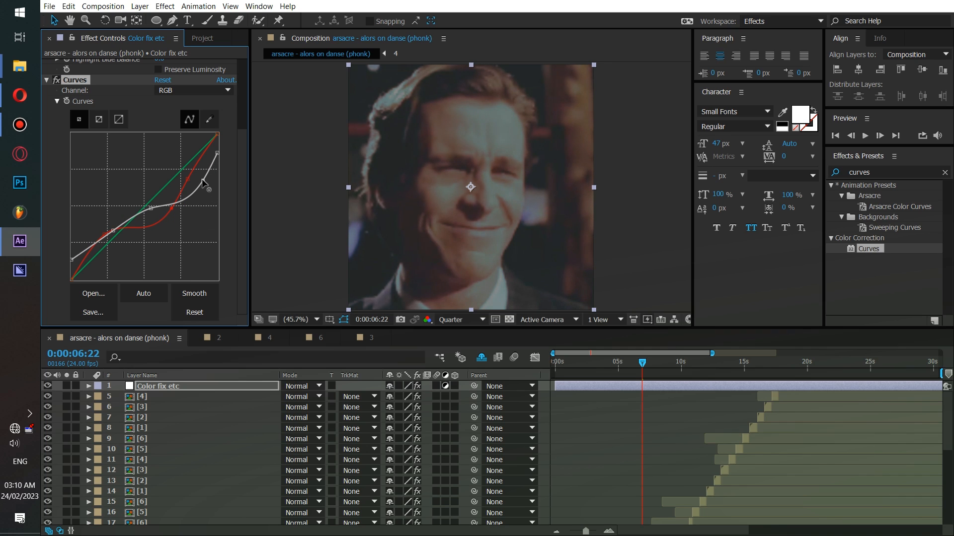
left_click_drag(204, 185, 218, 139)
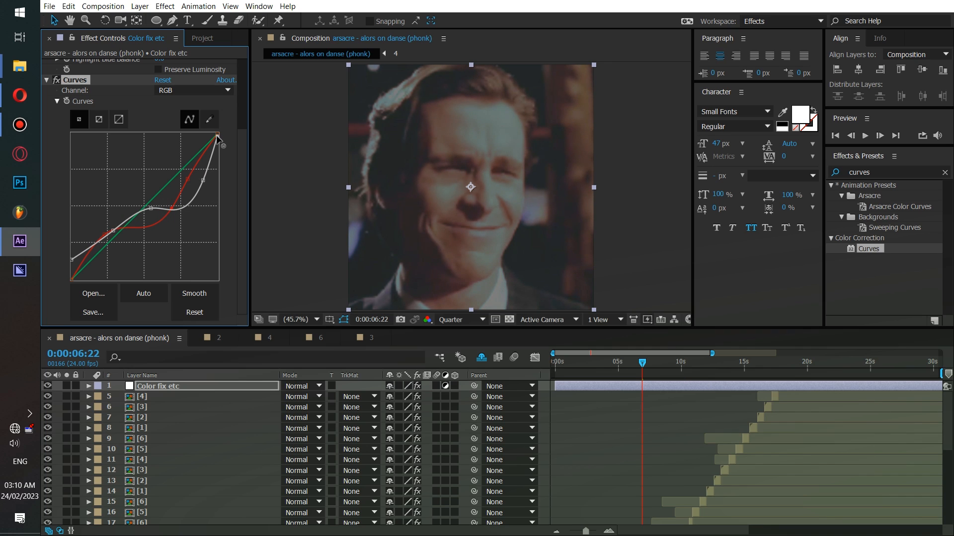
left_click_drag(218, 139, 121, 240)
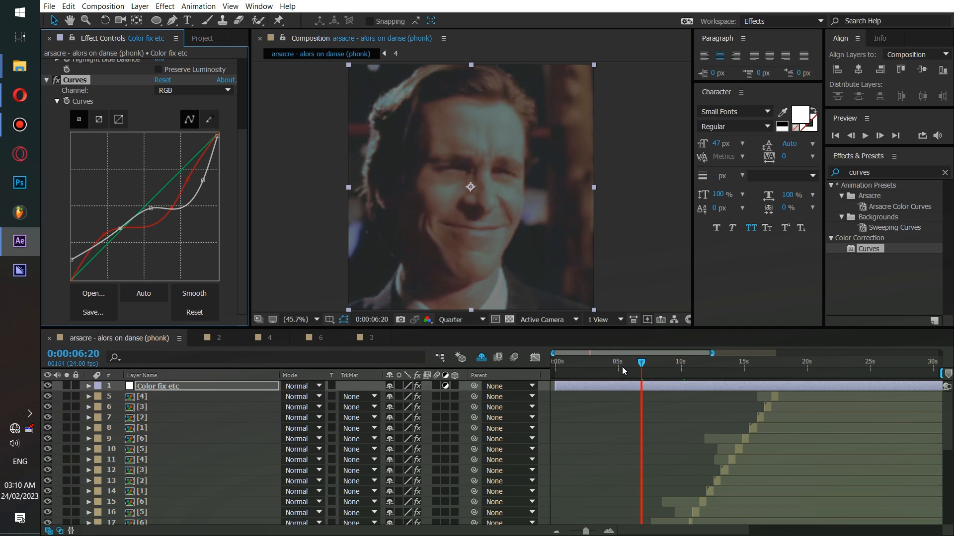
left_click(611, 370)
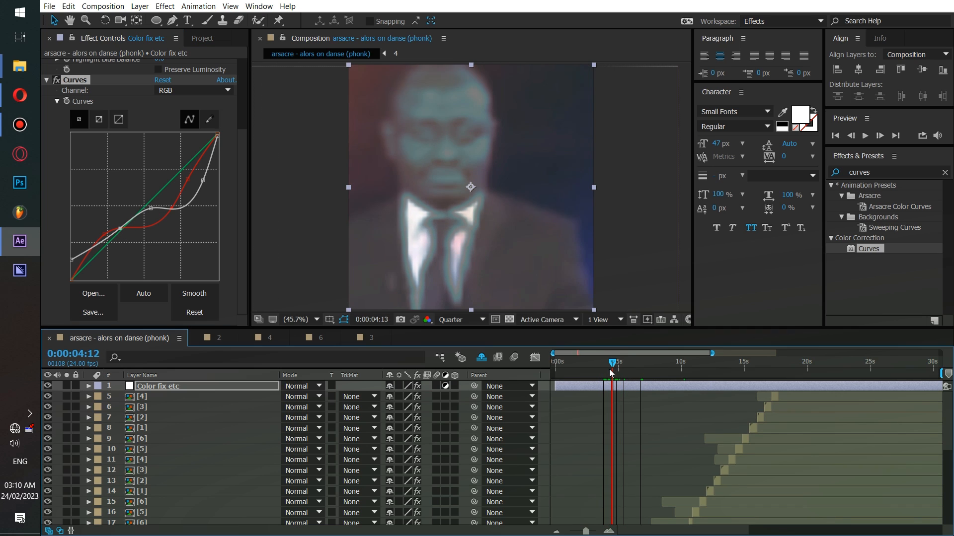
left_click(611, 361)
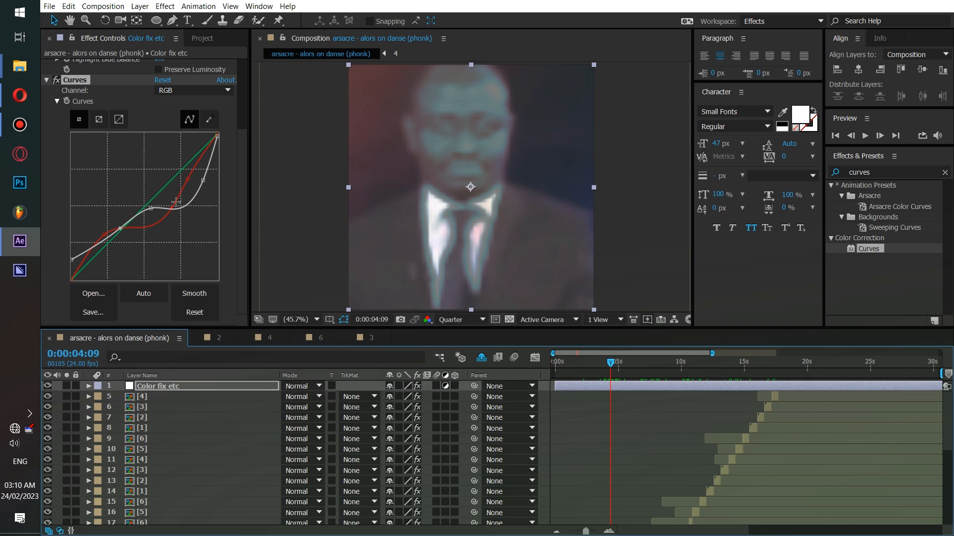
left_click_drag(191, 207, 183, 192)
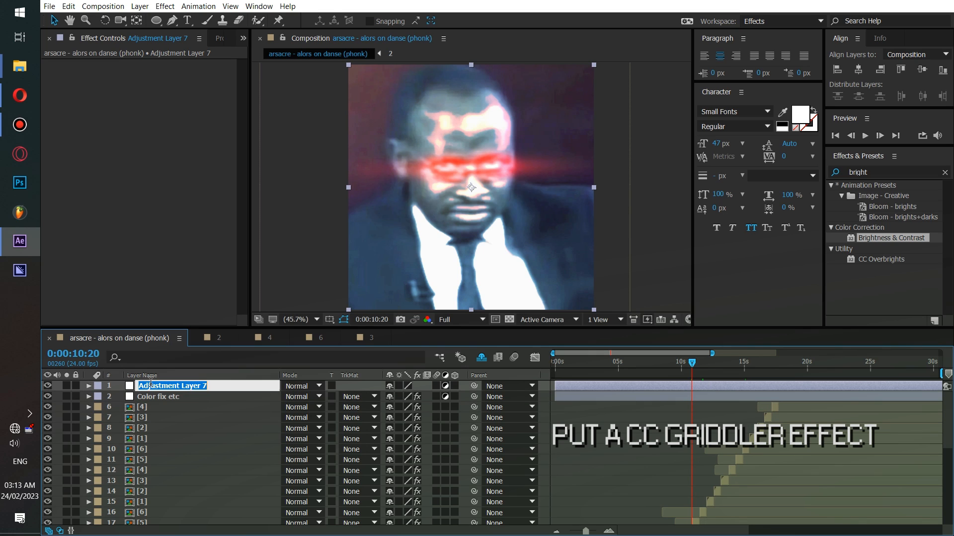
Step: Rename the new adjustment layer 'Damage fx' and apply CC Griddler to it
type("Damage fx")
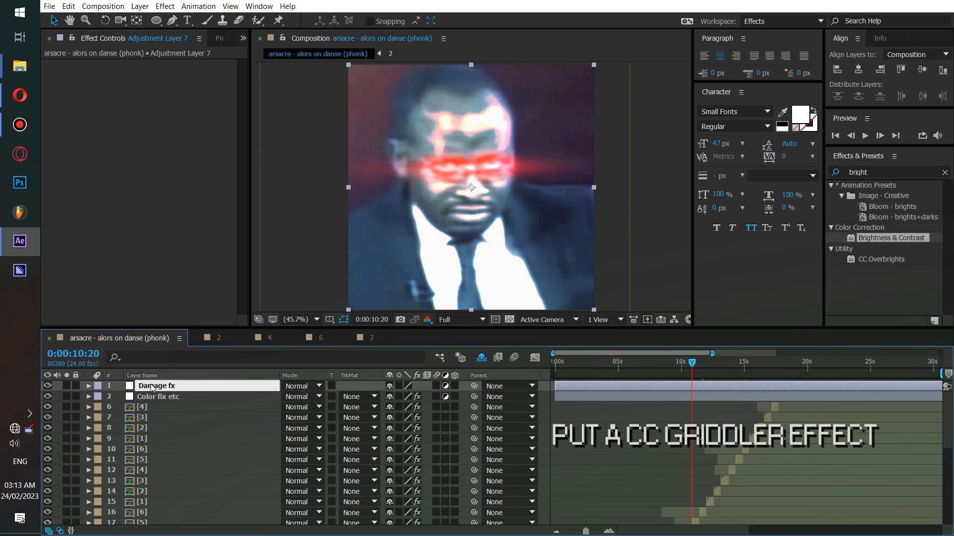
left_click(156, 385)
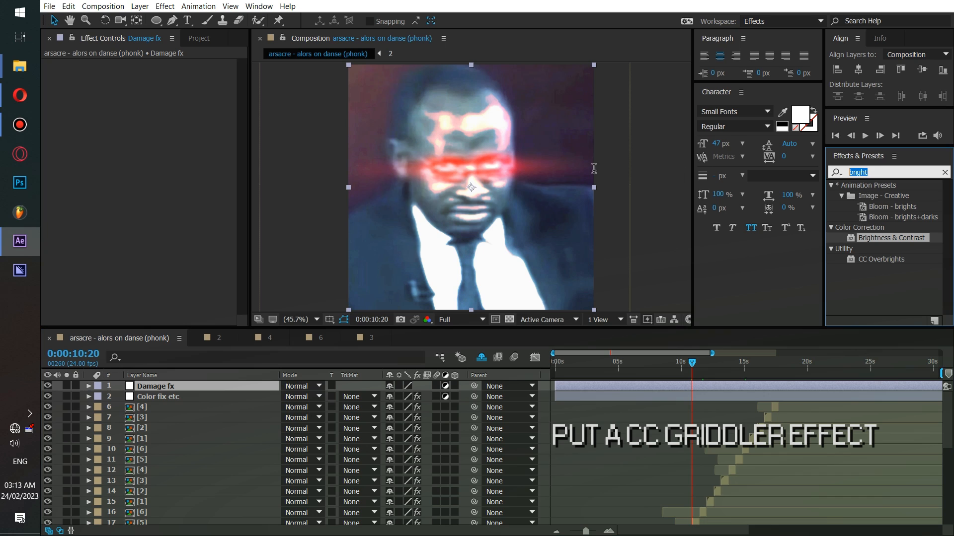
type("griddler")
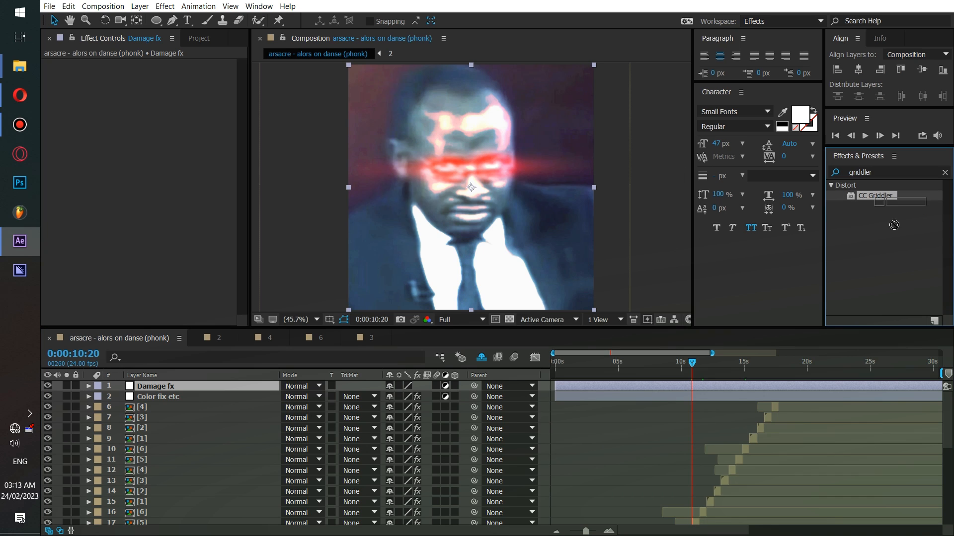
left_click(877, 196)
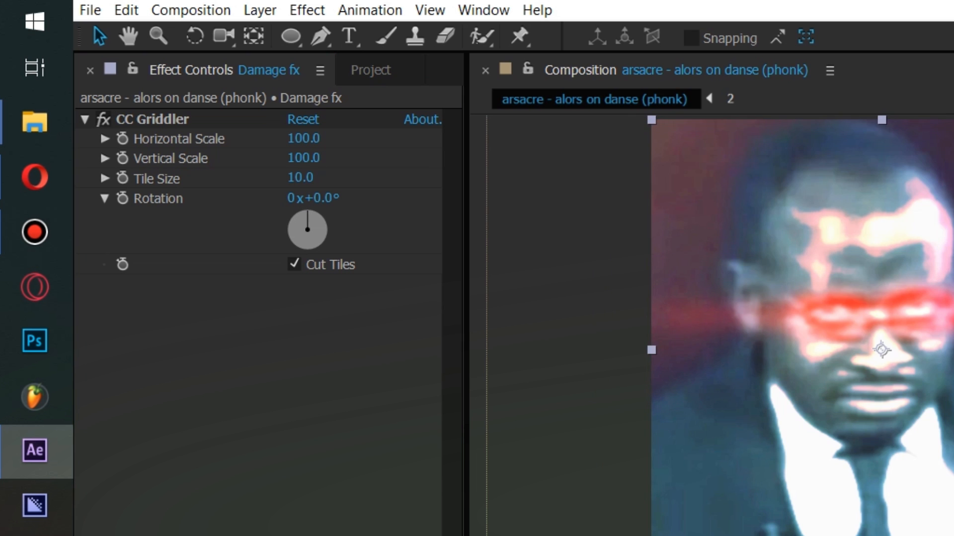
Step: Set CC Griddler to Vertical Scale 52, Tile Size 1.0, Cut Tiles off, toggling it to compare
left_click(154, 118)
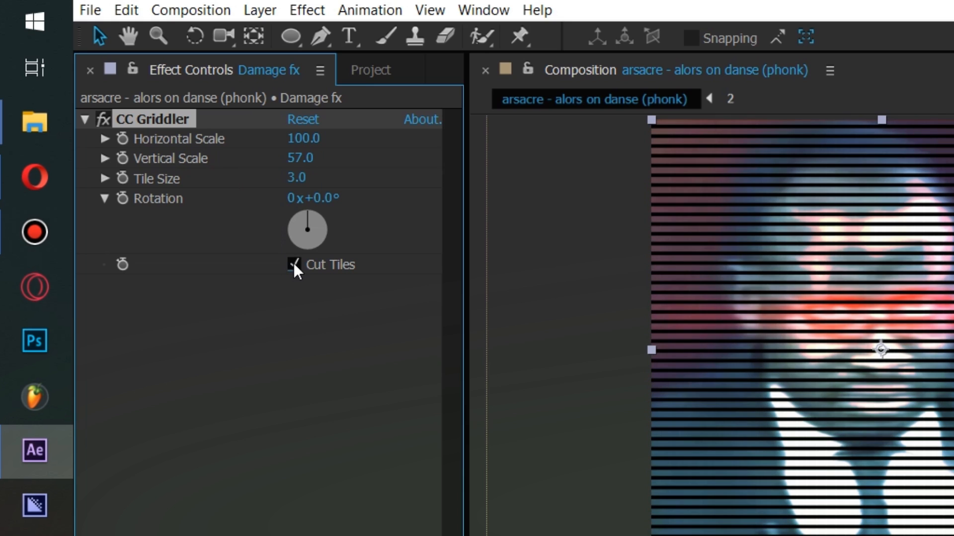
left_click(294, 265)
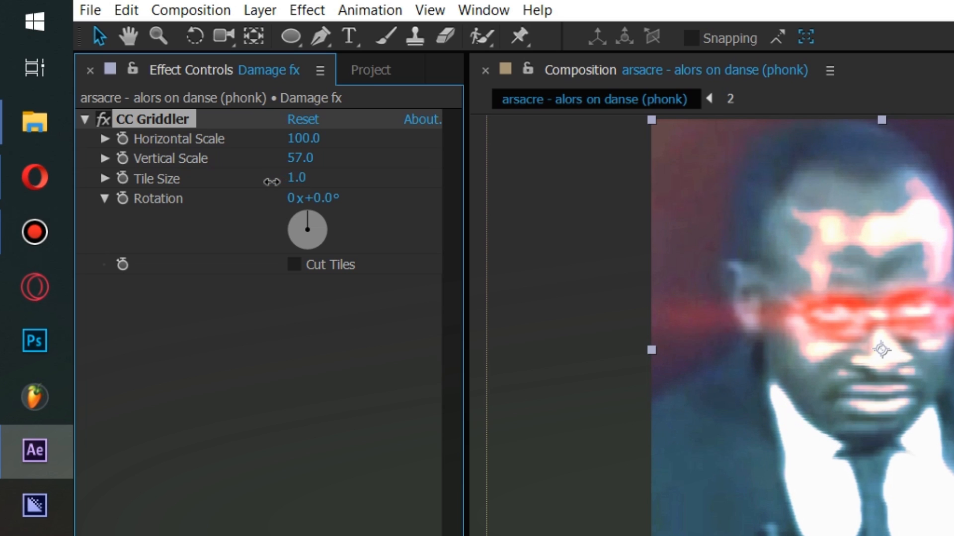
left_click(103, 119)
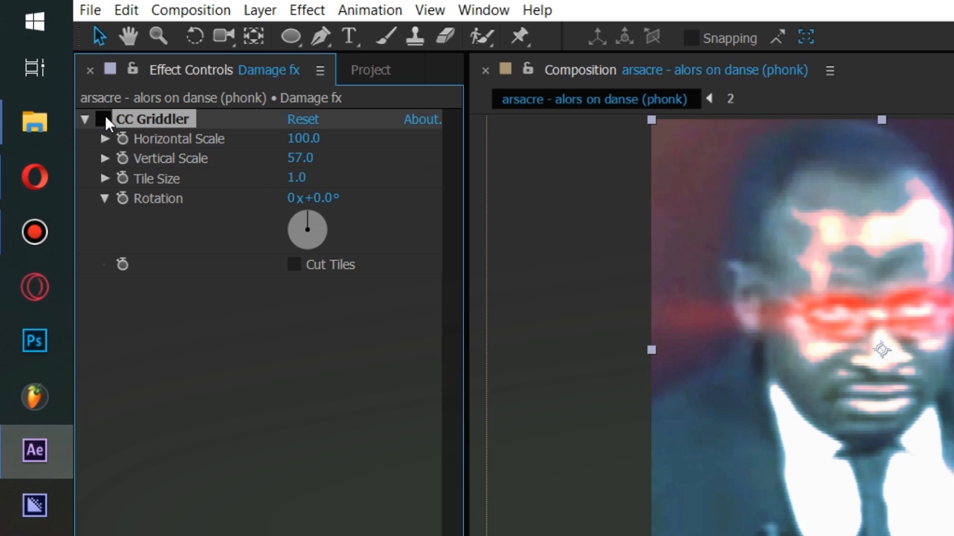
left_click_drag(303, 138, 326, 145)
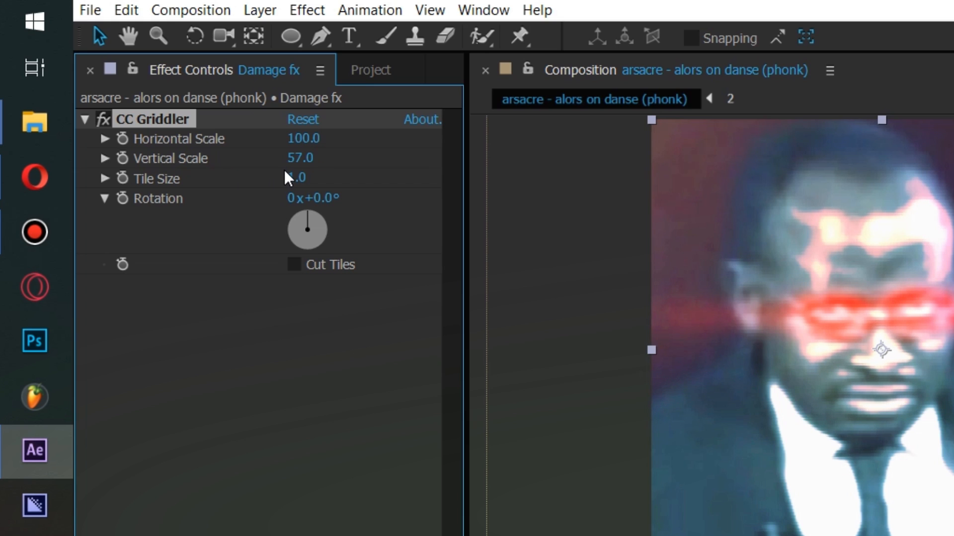
left_click_drag(301, 158, 291, 169)
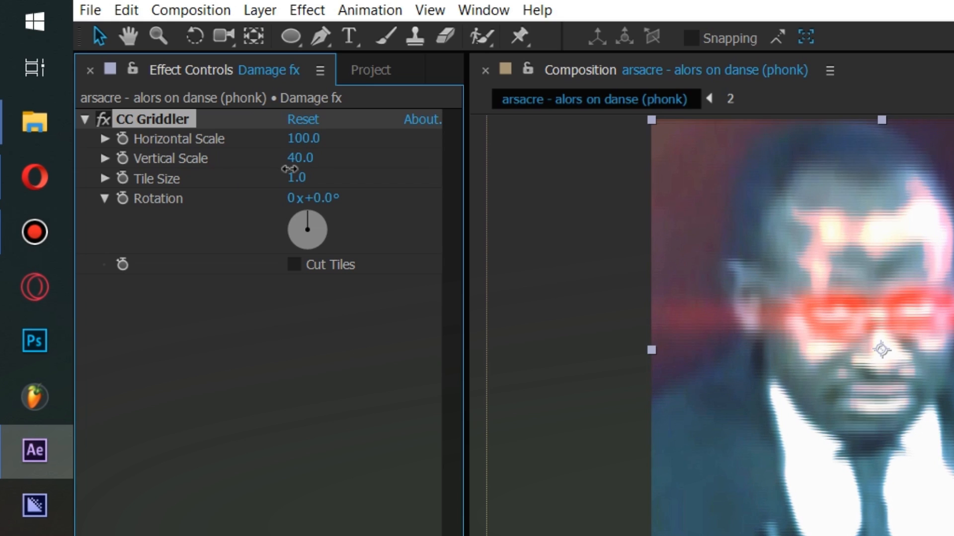
left_click_drag(298, 158, 305, 158)
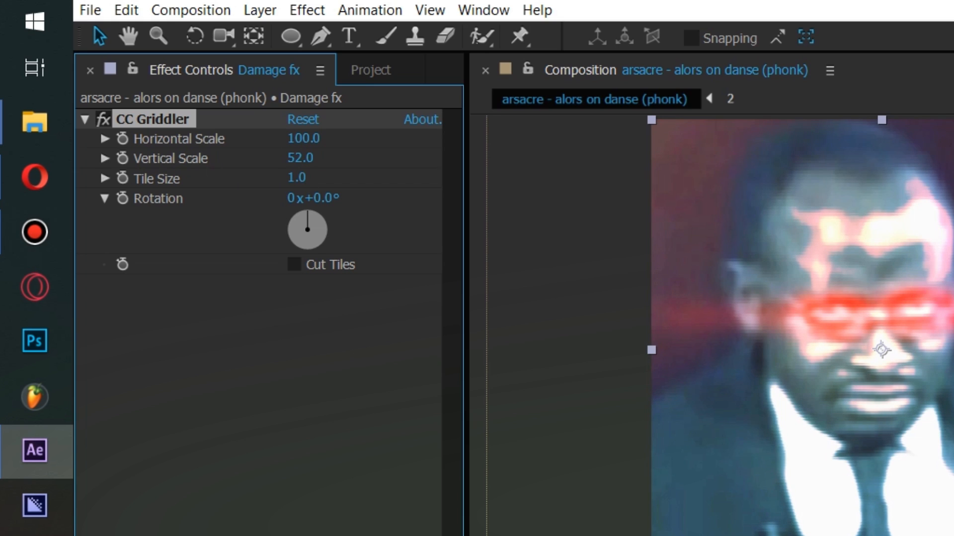